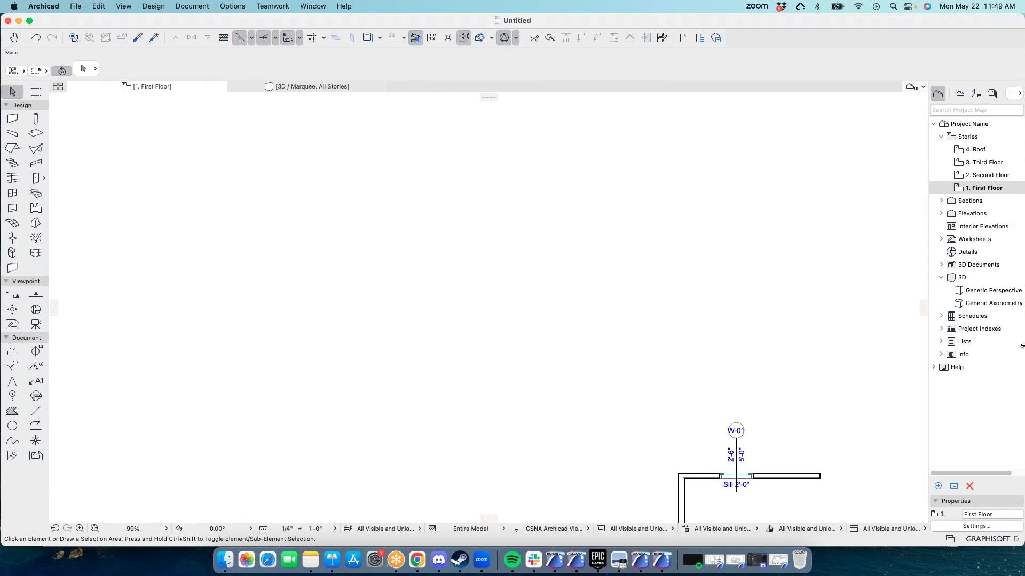
pyautogui.moveTo(463, 3)
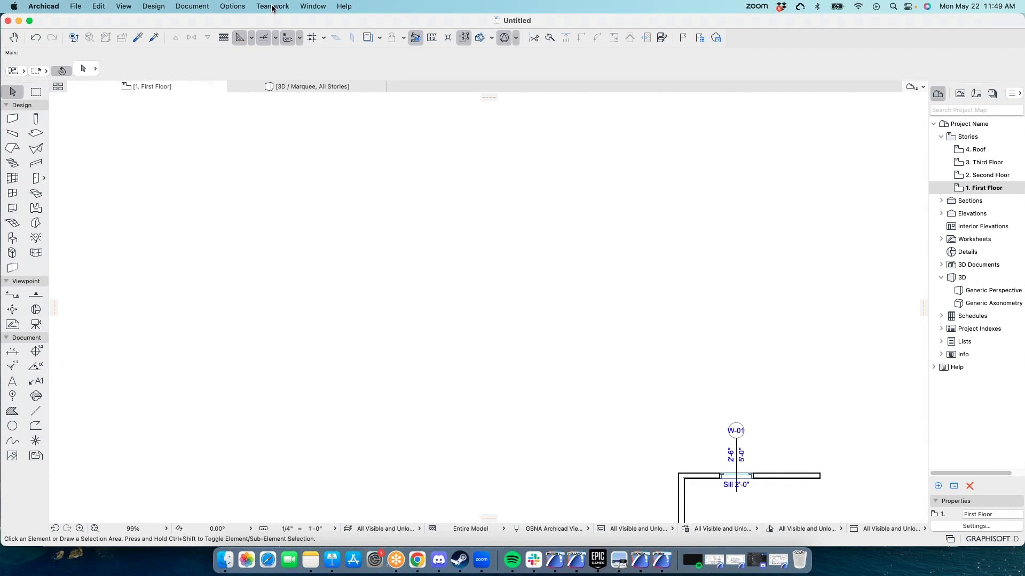
# Step: Reach the Keyboard Shortcuts page via Options > Work Environment
pyautogui.click(232, 6)
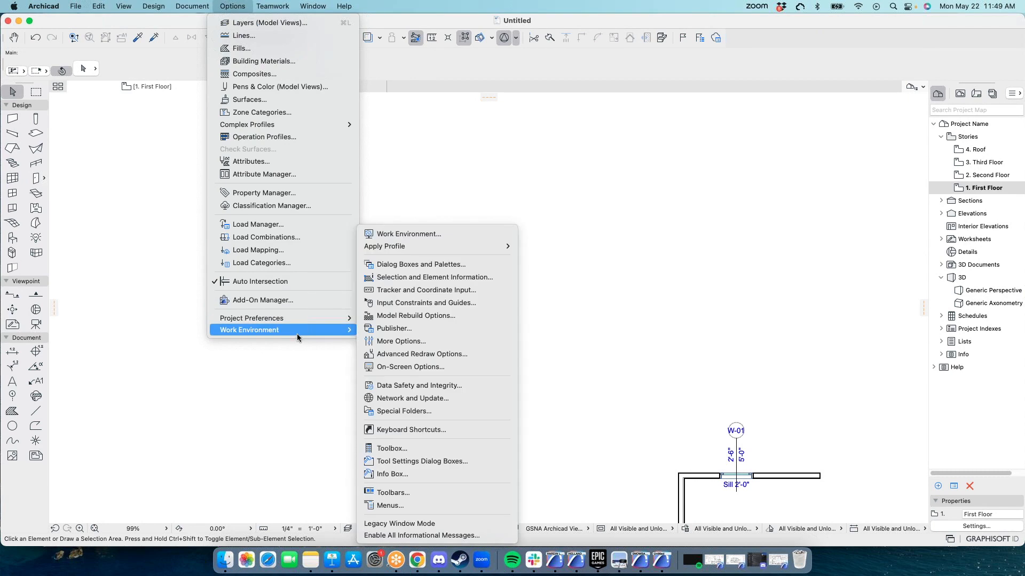
pyautogui.moveTo(427, 449)
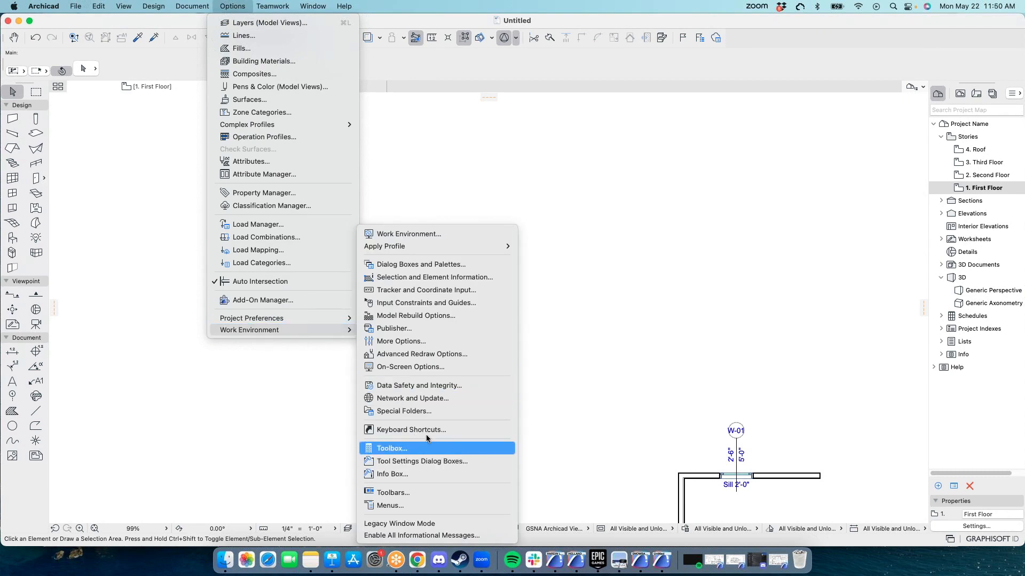
pyautogui.click(411, 429)
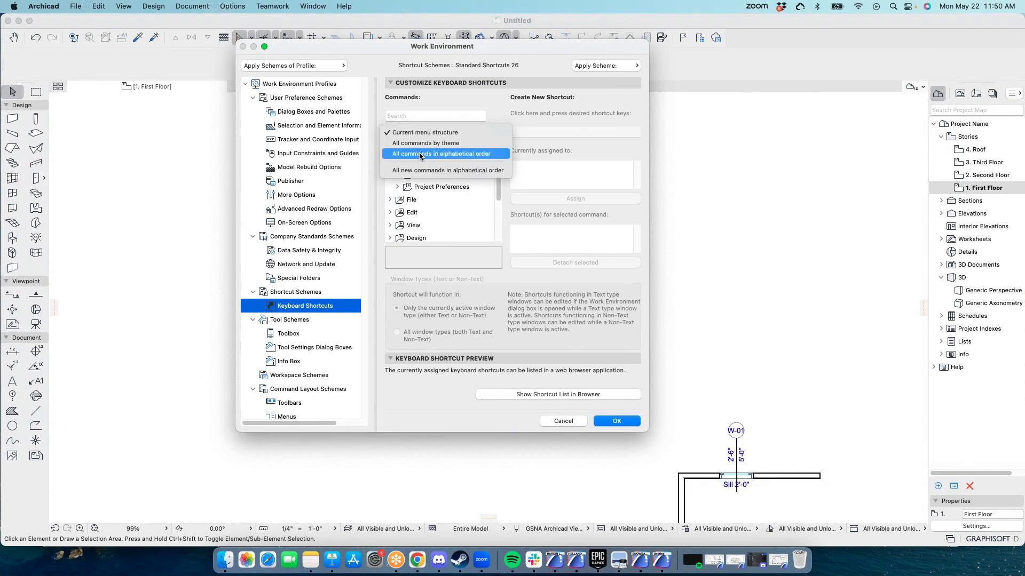
# Step: List commands alphabetically, find Arrow and assign it the shortcut 1
pyautogui.click(442, 153)
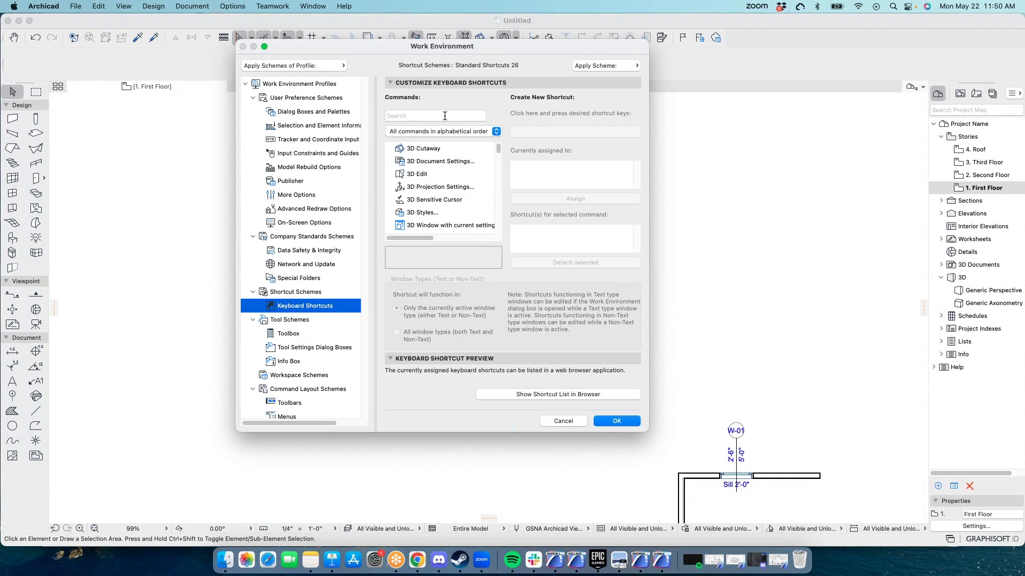
pyautogui.click(434, 116)
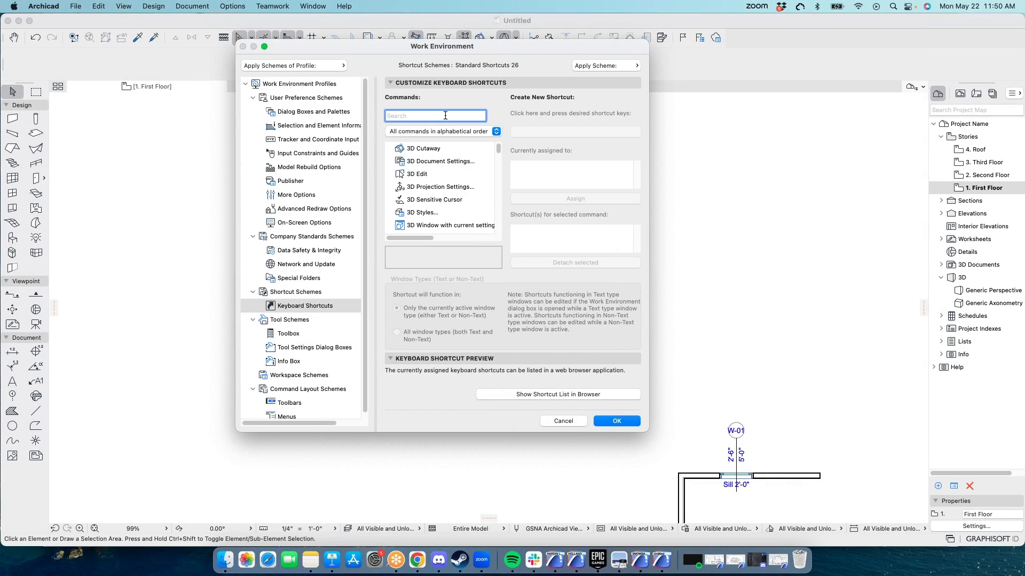
pyautogui.write('arrow')
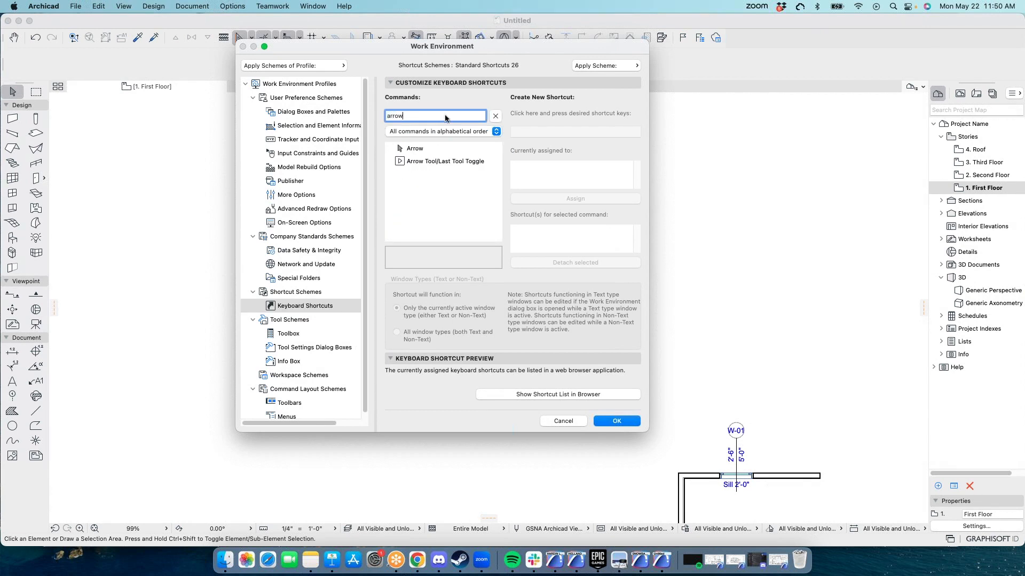
pyautogui.click(415, 148)
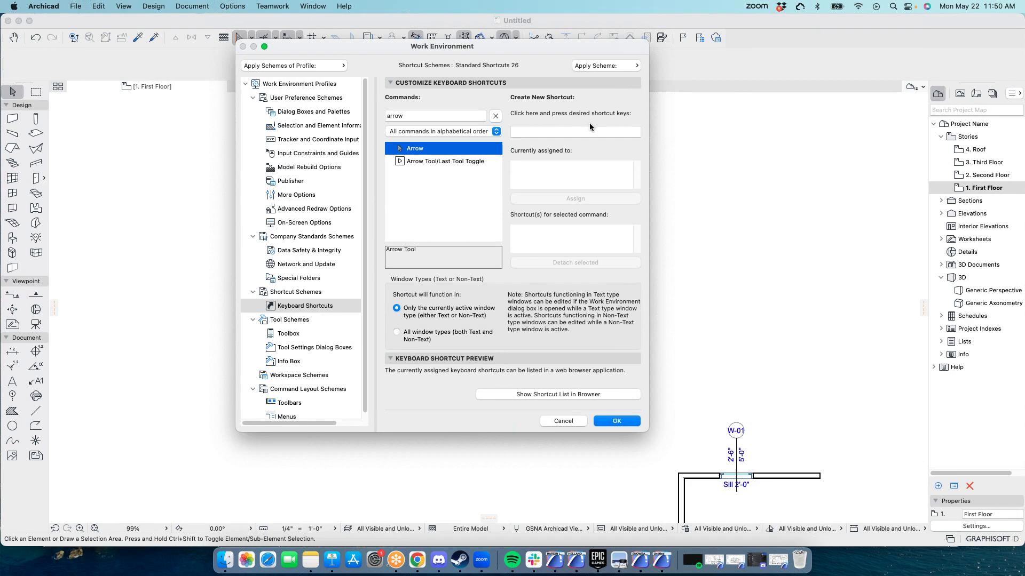
pyautogui.click(575, 132)
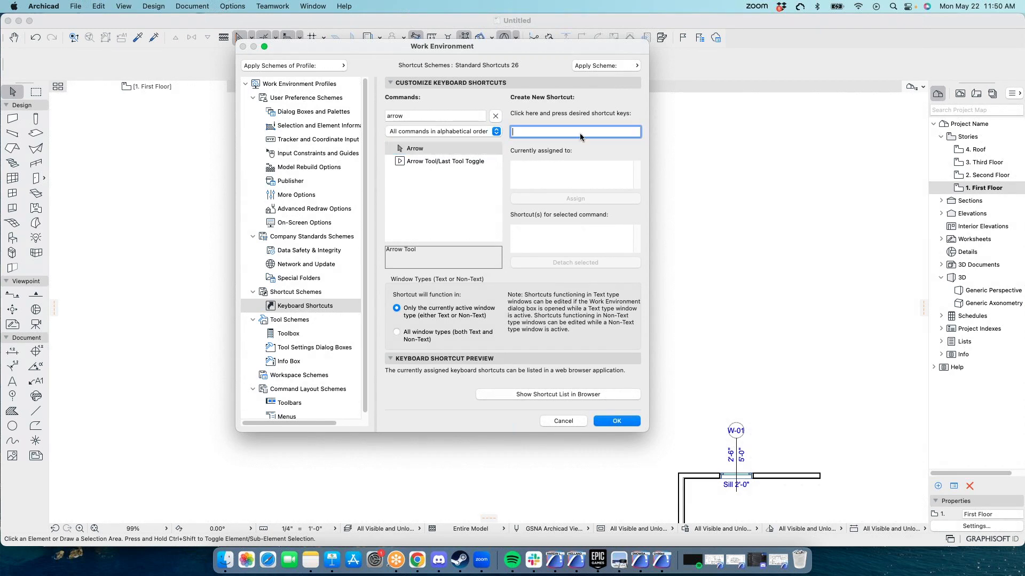
pyautogui.write('1')
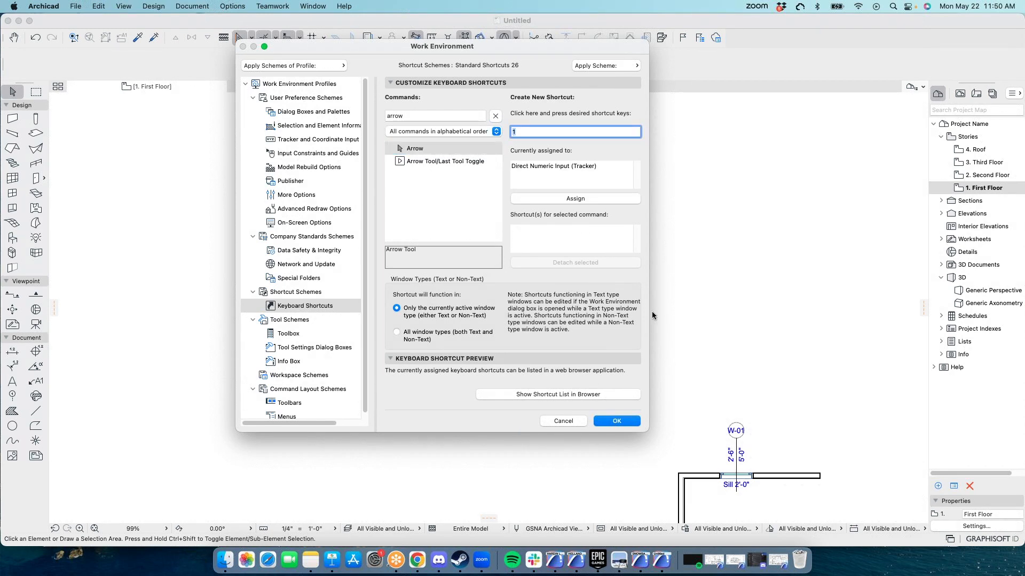
pyautogui.moveTo(517, 153)
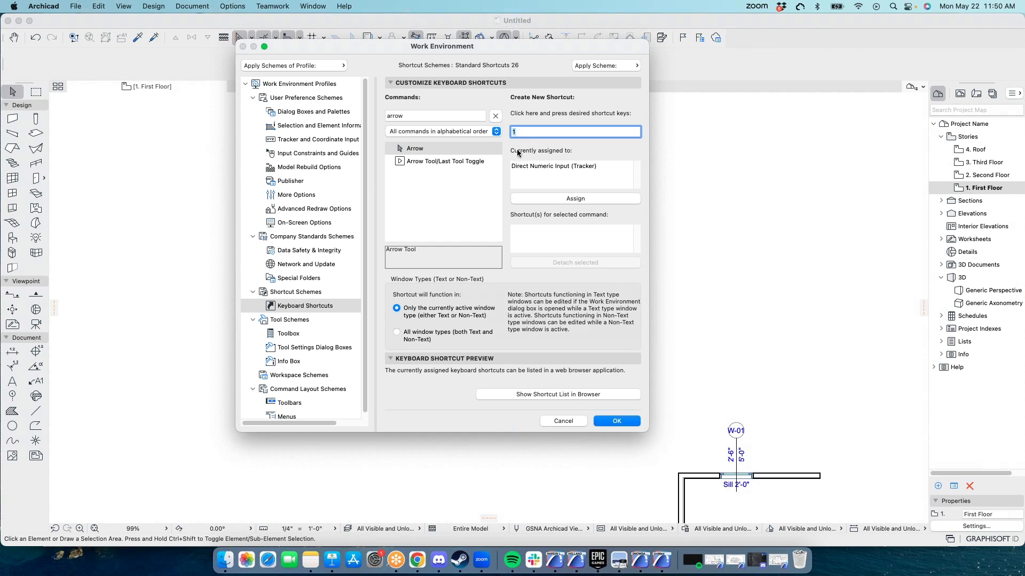
pyautogui.moveTo(518, 174)
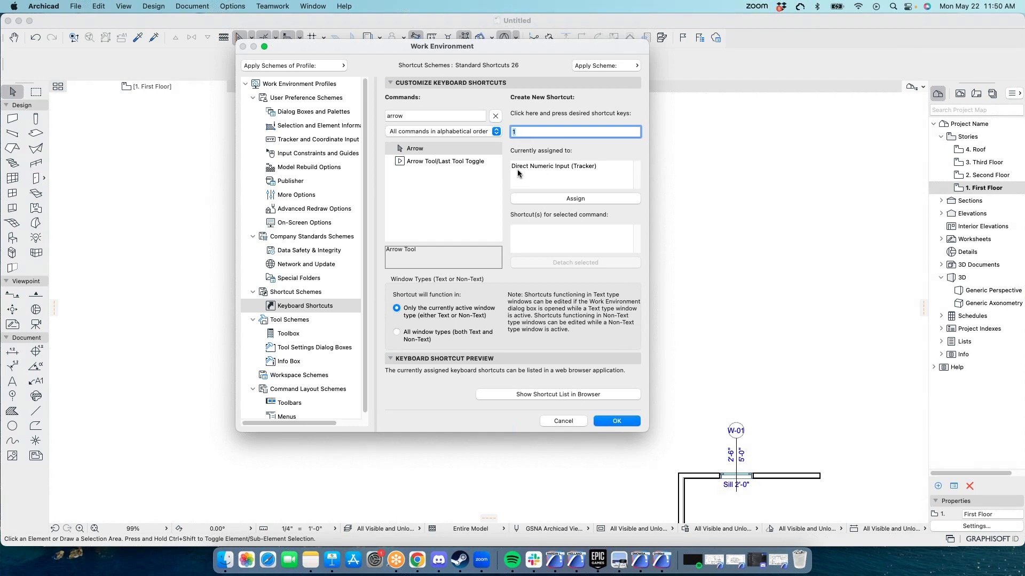
pyautogui.moveTo(561, 174)
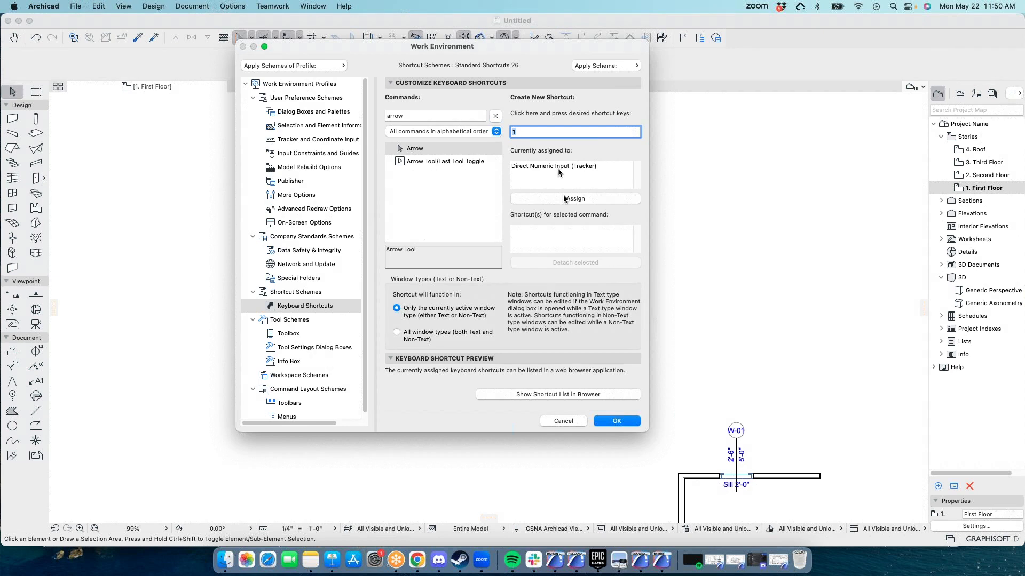
pyautogui.moveTo(569, 203)
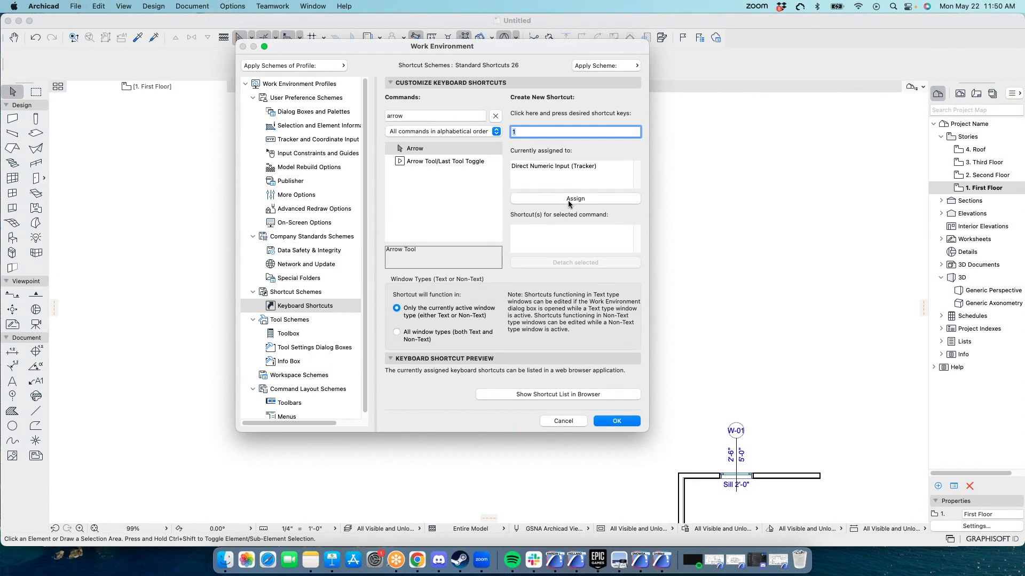
pyautogui.click(574, 199)
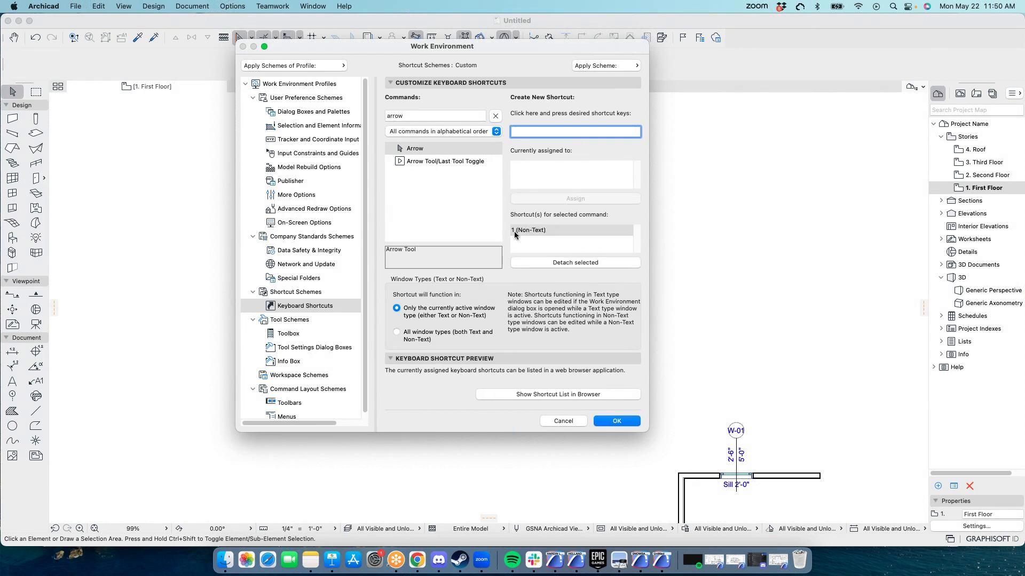
pyautogui.moveTo(559, 237)
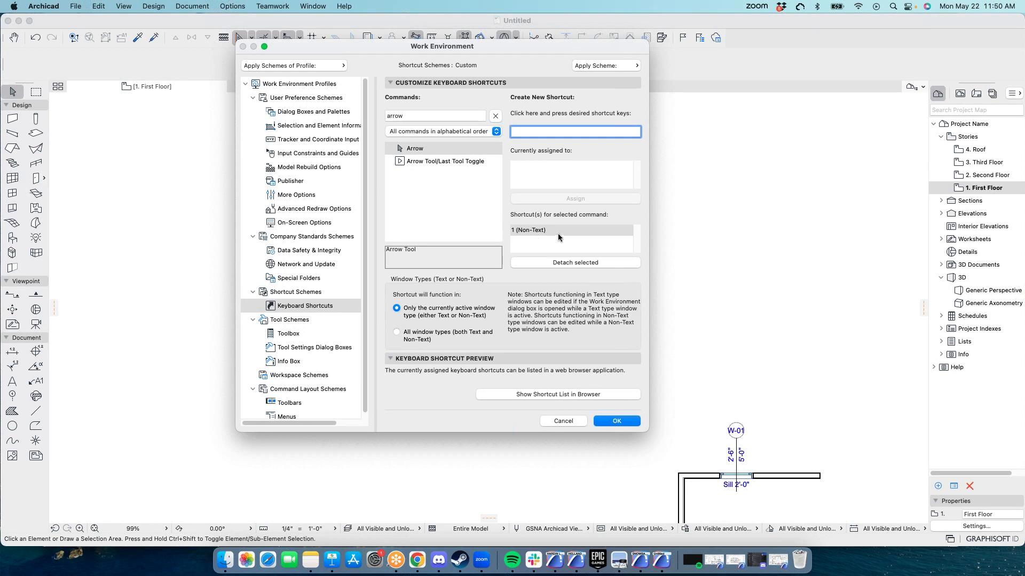
pyautogui.moveTo(416, 111)
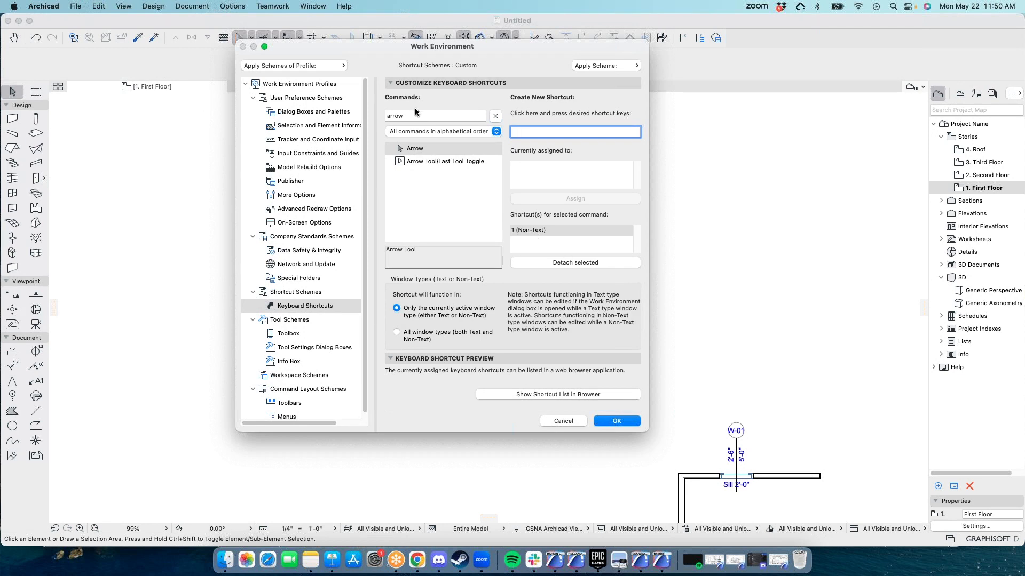
# Step: Find the Marquee command and assign it the shortcut 2
pyautogui.click(434, 116)
pyautogui.write('ma')
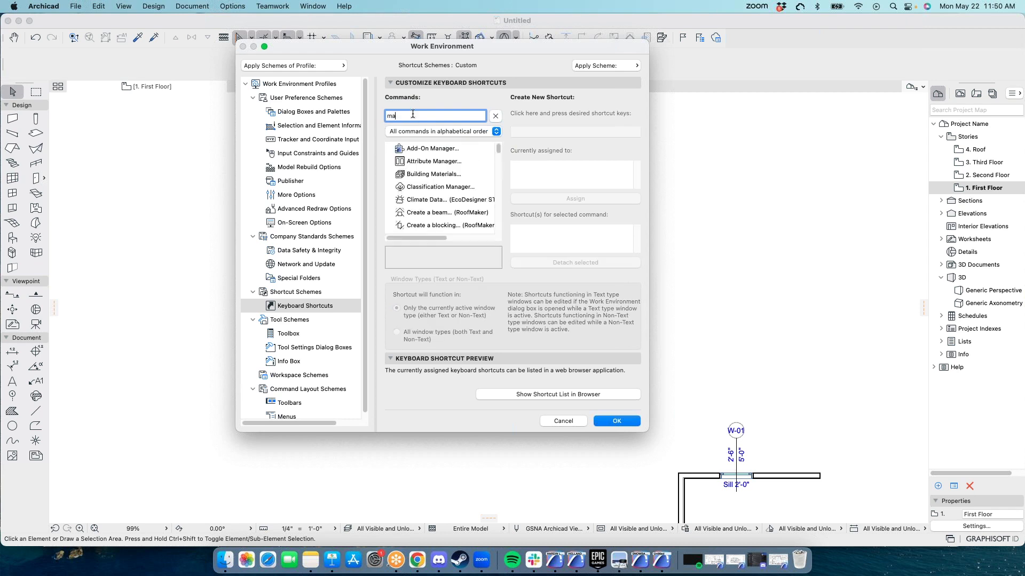
pyautogui.write('r')
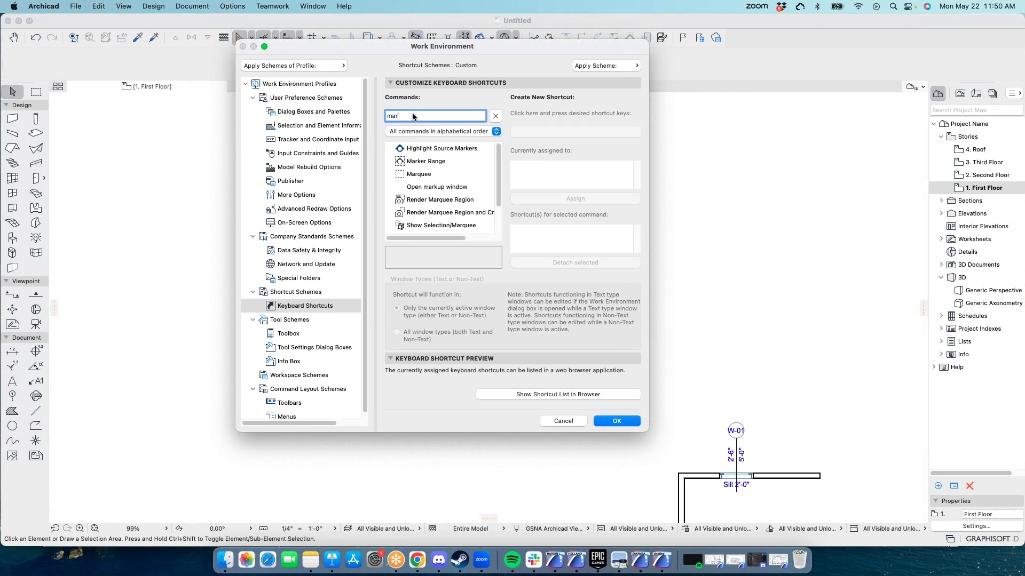
pyautogui.click(419, 174)
pyautogui.write('2')
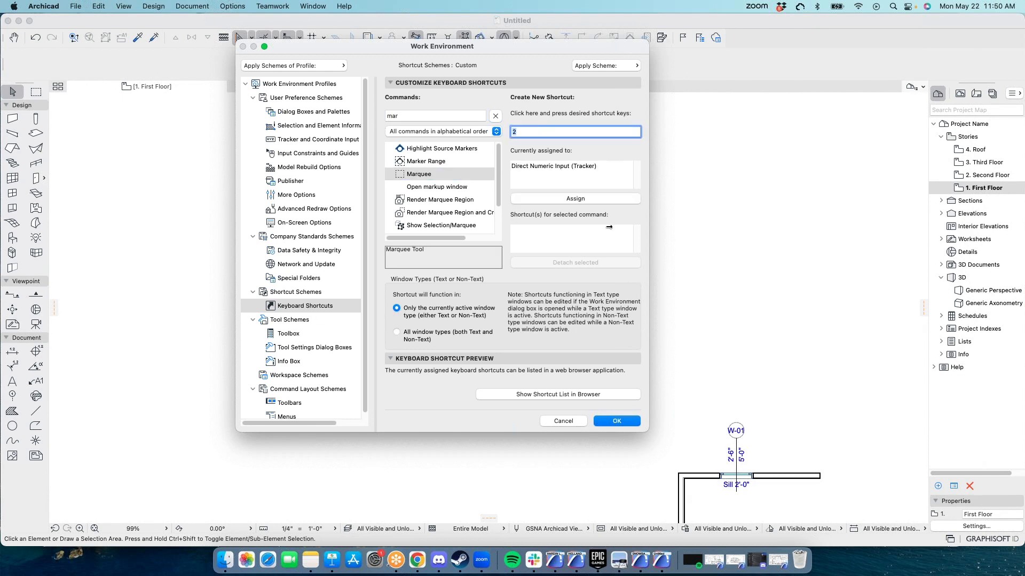
pyautogui.click(575, 199)
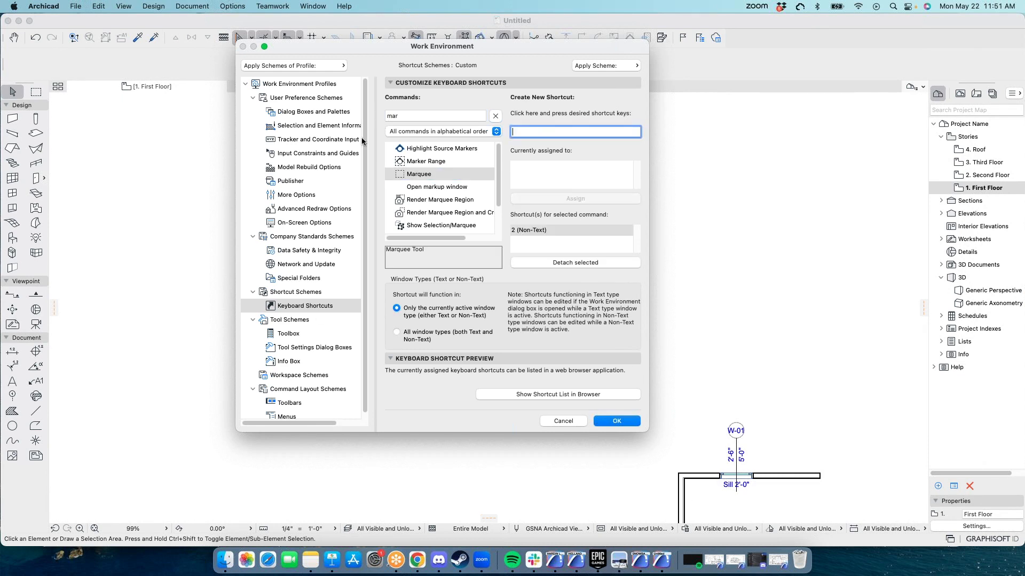
# Step: Find the Wall command and give it the shortcut W
pyautogui.click(434, 116)
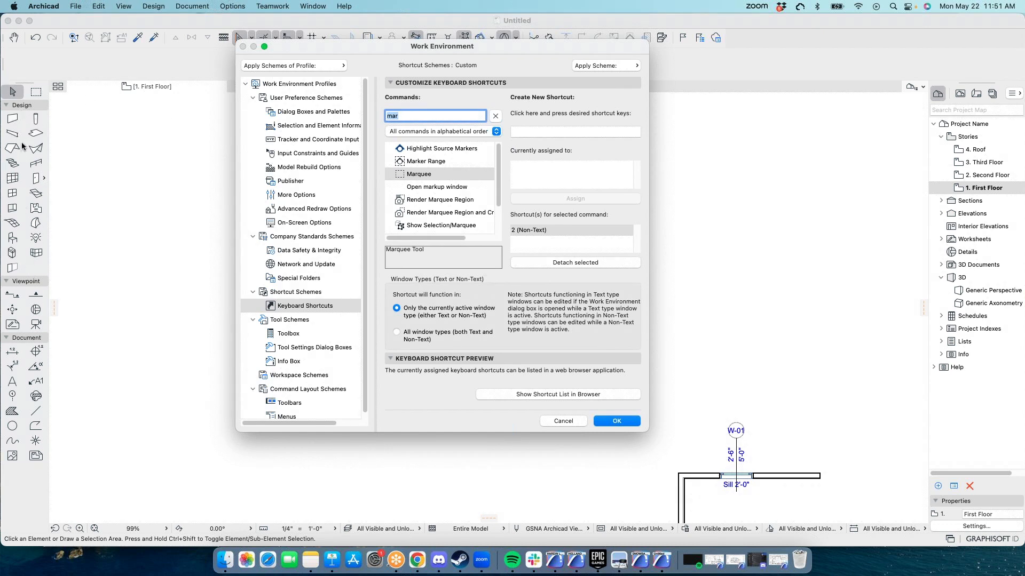
pyautogui.write('w')
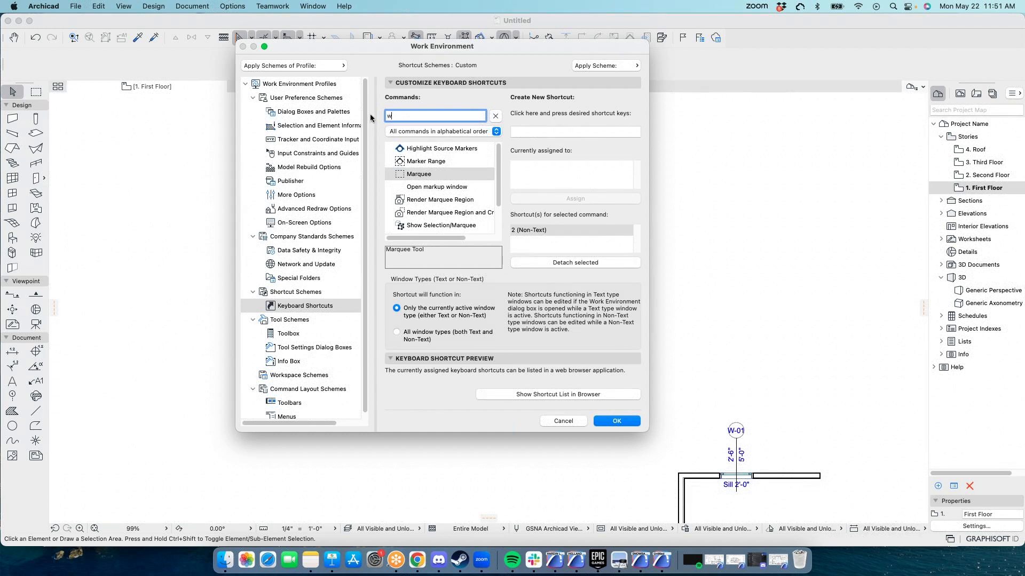
pyautogui.write('all')
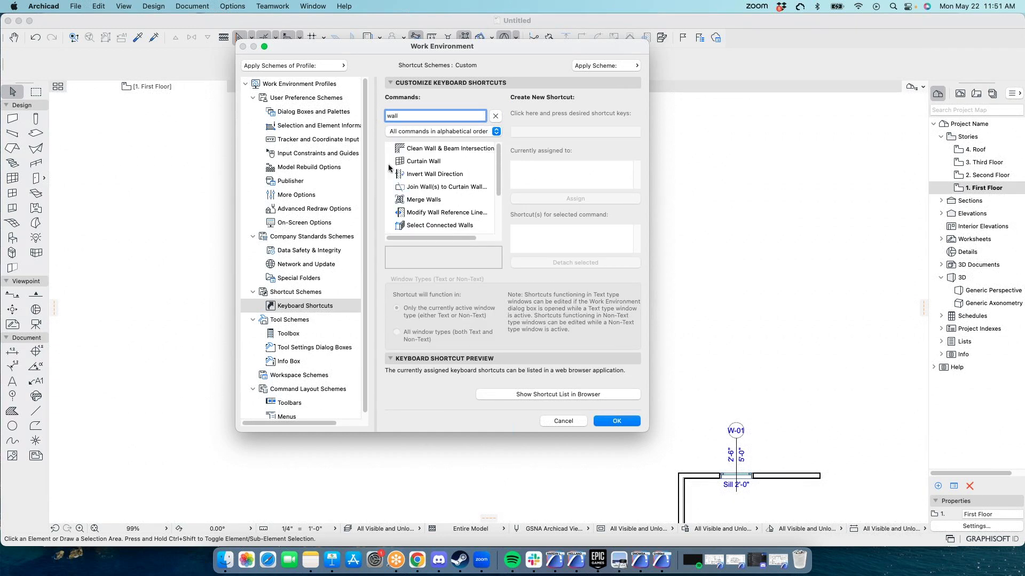
pyautogui.write('s')
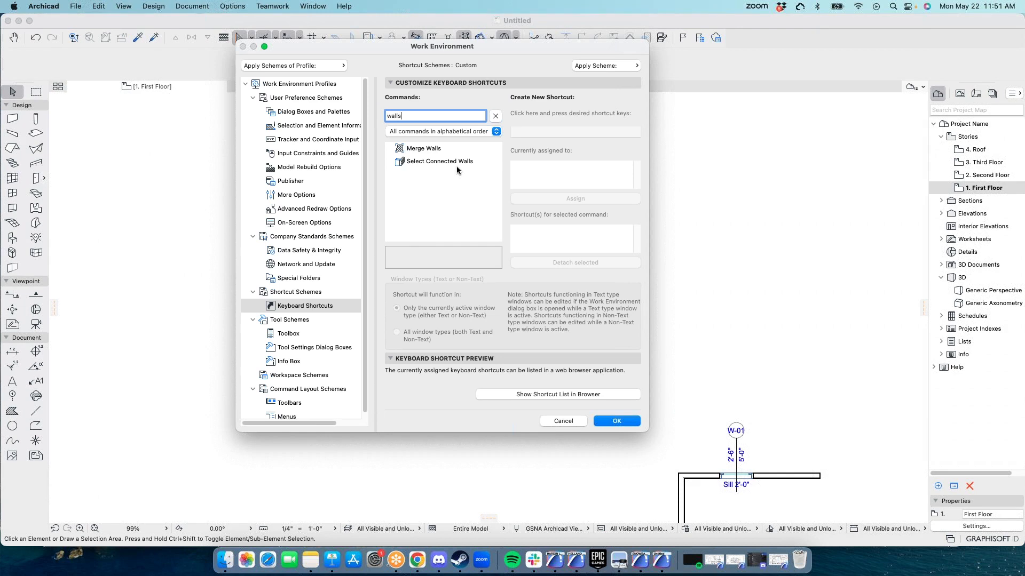
pyautogui.press('Backspace')
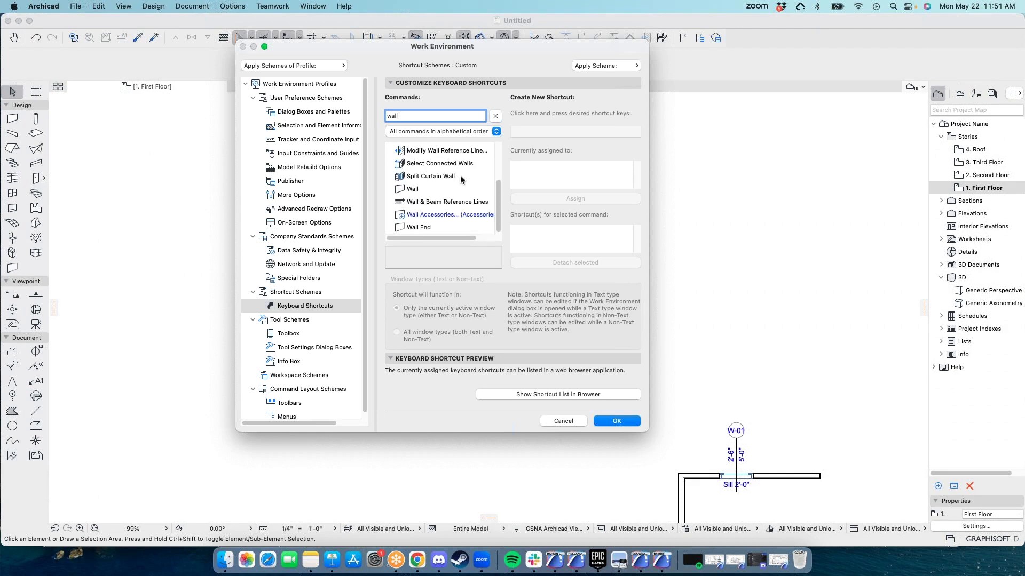
pyautogui.click(413, 189)
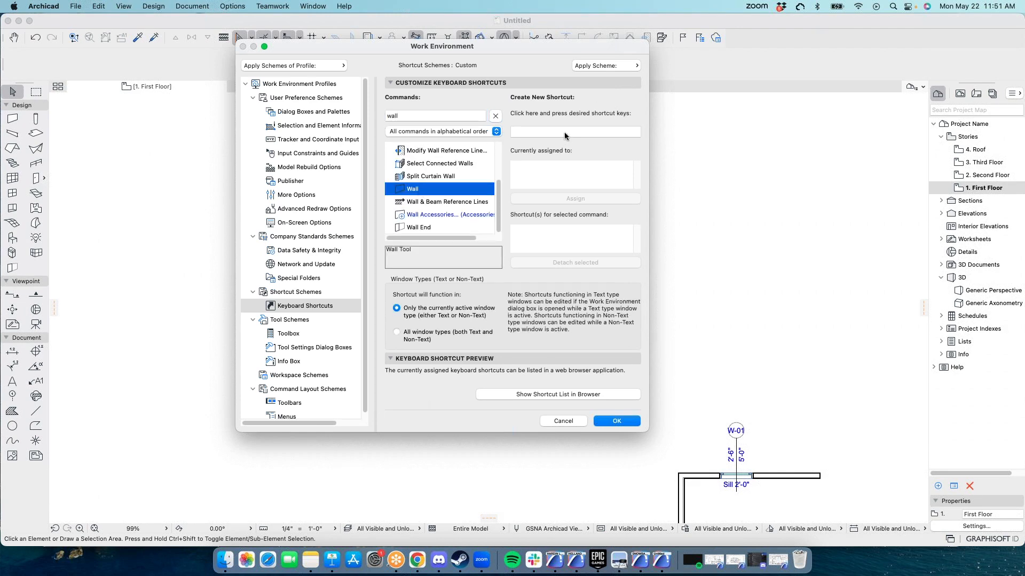
pyautogui.write('W')
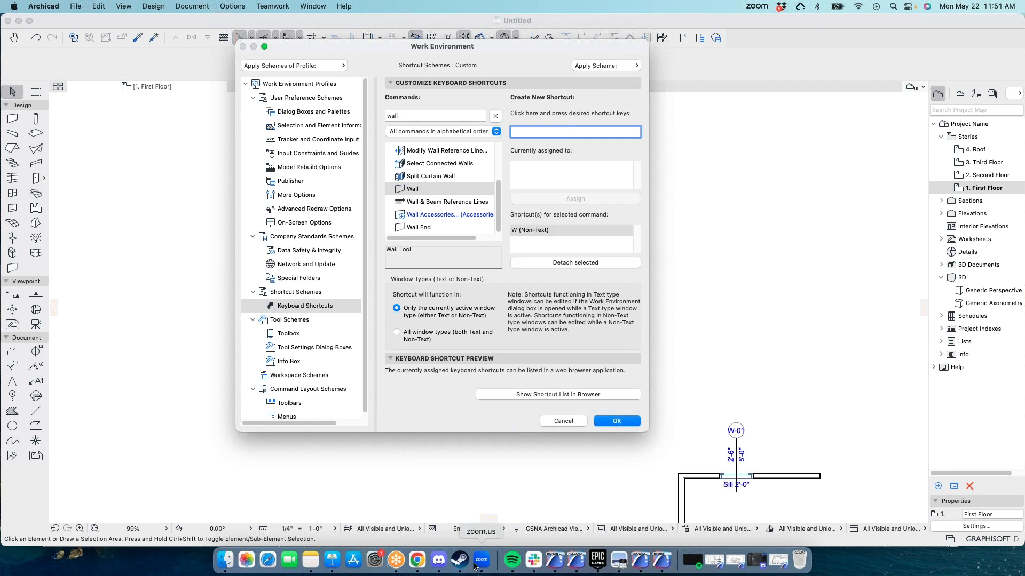
pyautogui.click(435, 115)
pyautogui.write('door')
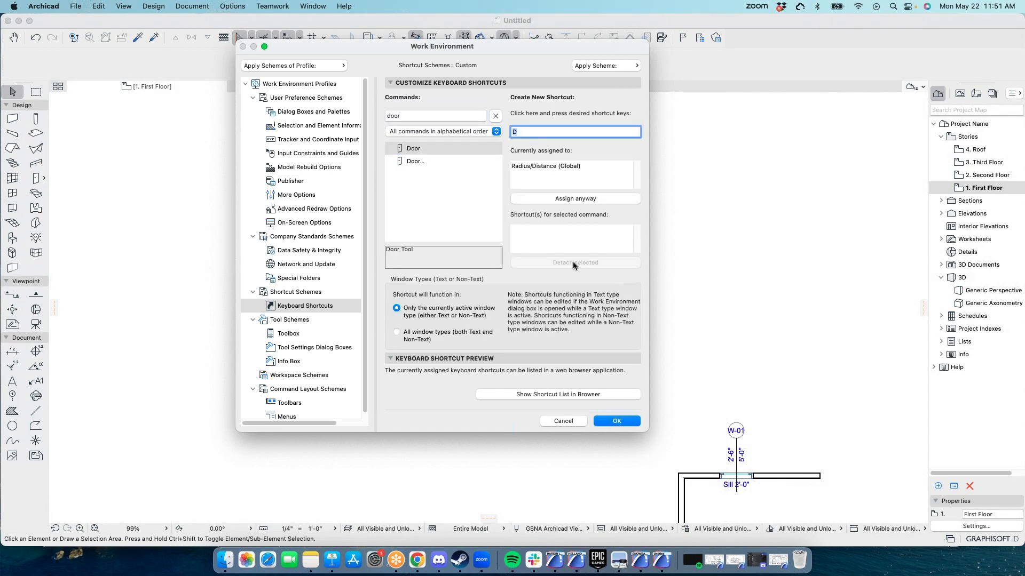
# Step: Assign D to Door despite the conflict, then select Split for a new shortcut
pyautogui.click(573, 198)
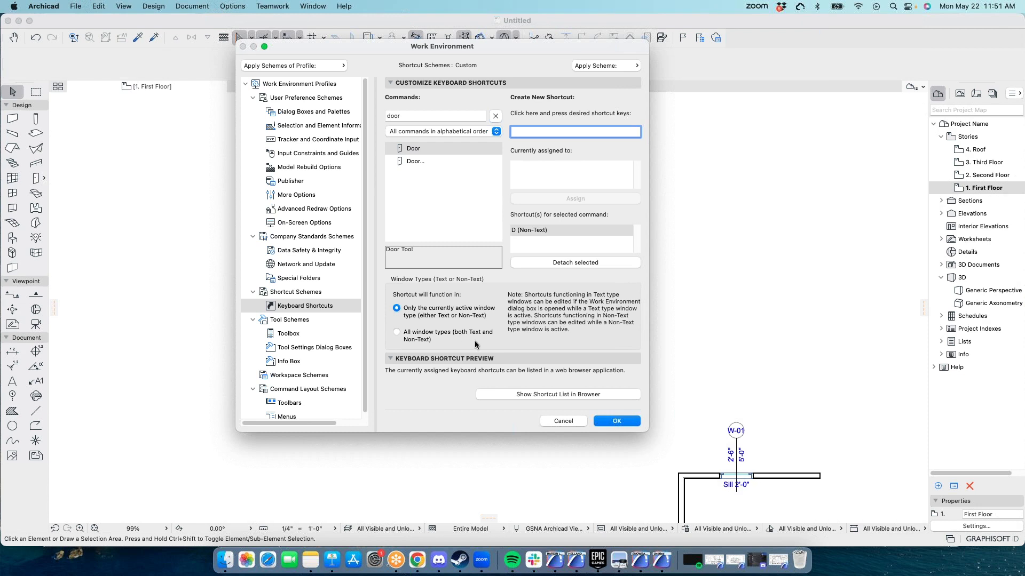
pyautogui.click(434, 116)
pyautogui.write('split')
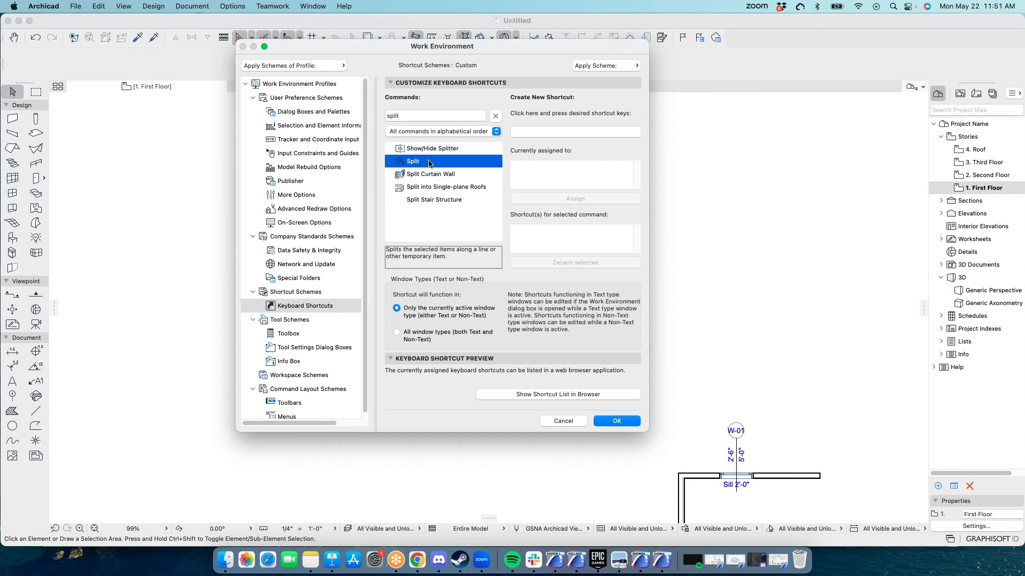
pyautogui.click(574, 132)
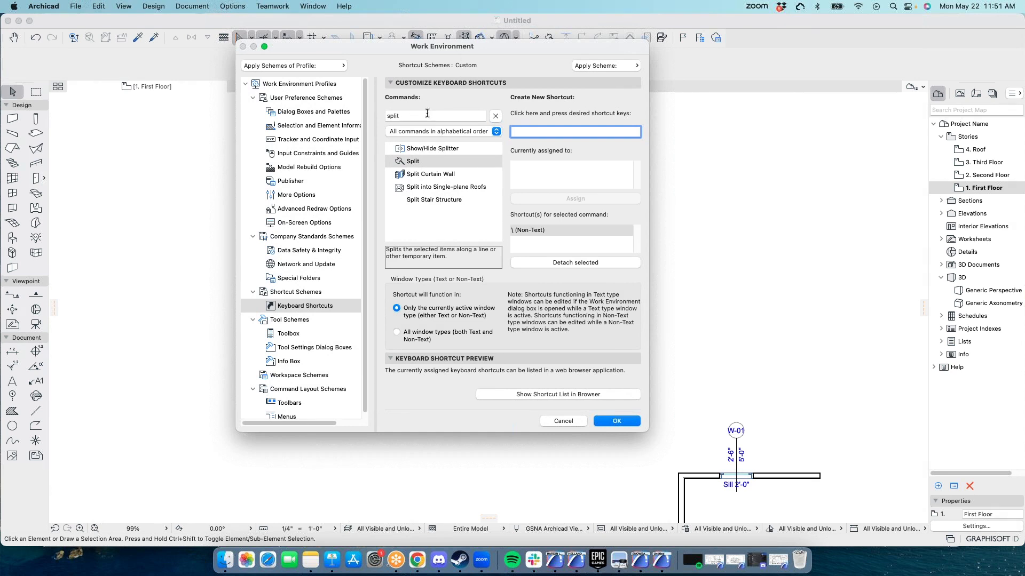
# Step: Give Solid Element Operations Command+0 despite the conflict, then show the stored profiles
pyautogui.click(435, 116)
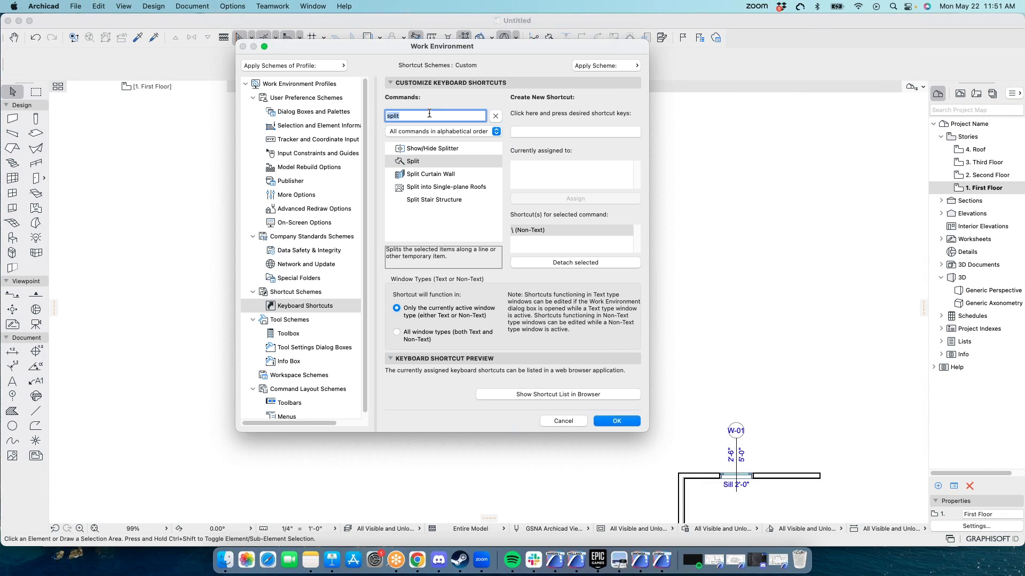
pyautogui.write('solid')
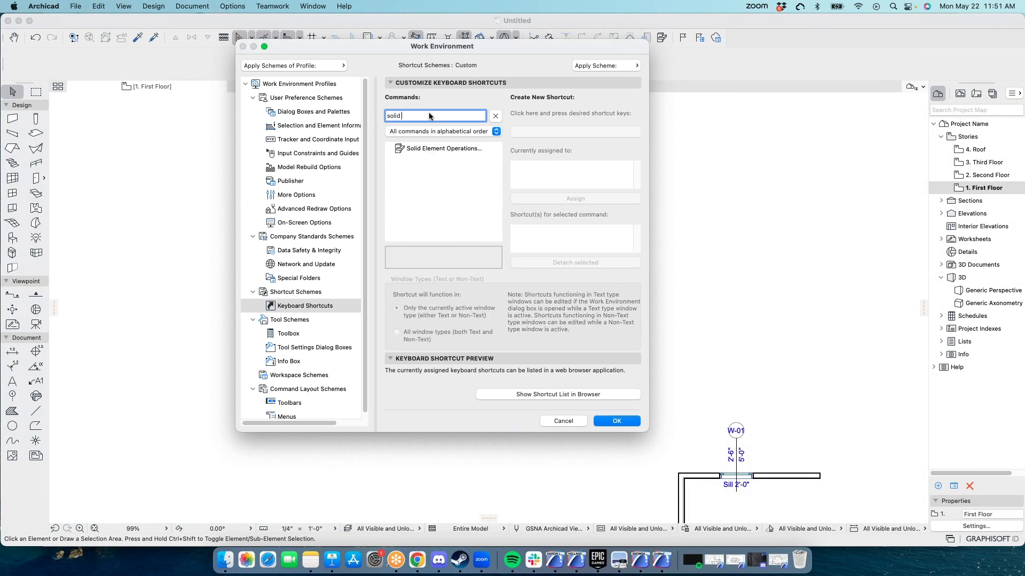
pyautogui.click(443, 149)
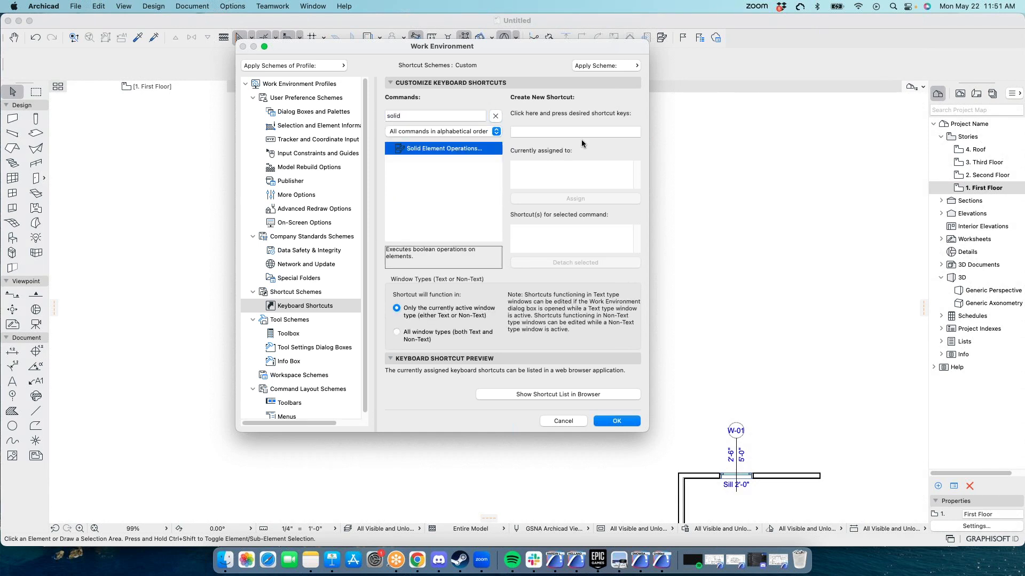
pyautogui.click(574, 132)
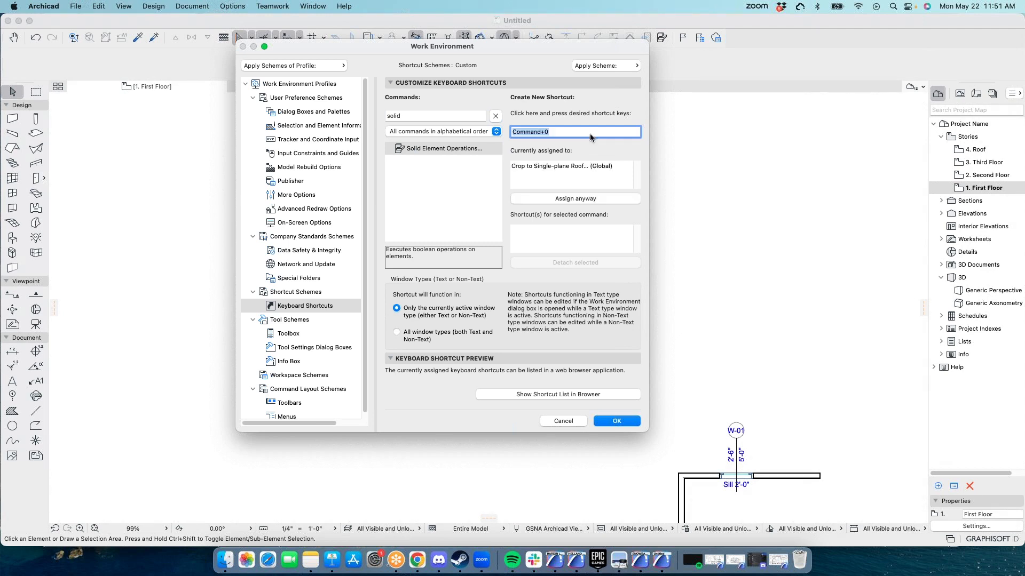
pyautogui.click(574, 199)
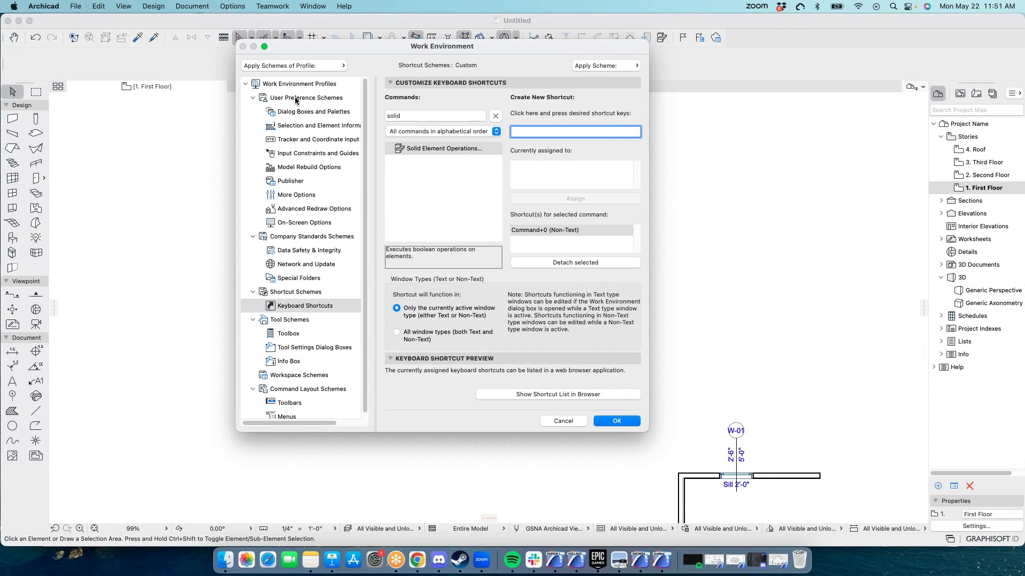
pyautogui.moveTo(312, 224)
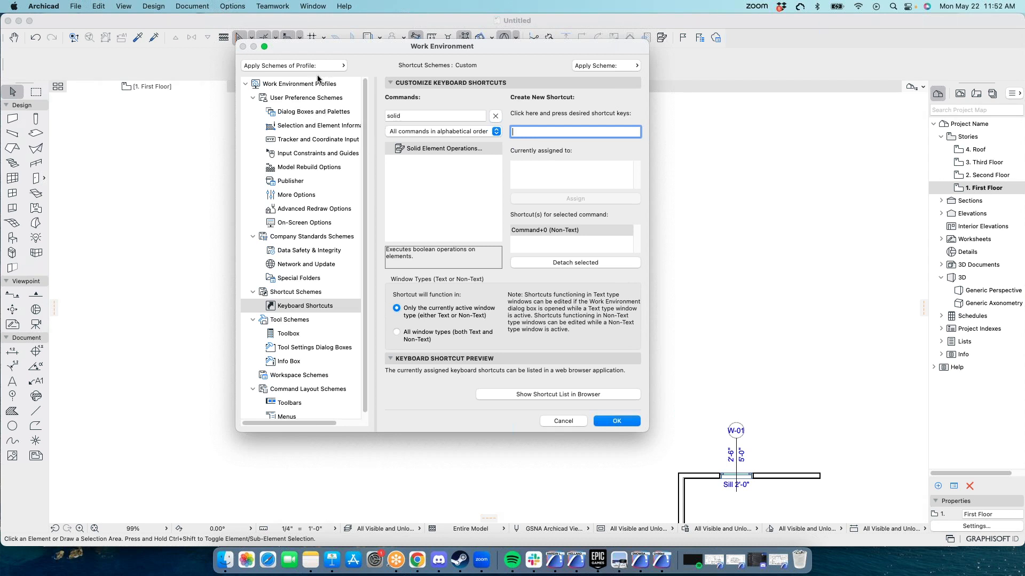
pyautogui.click(300, 84)
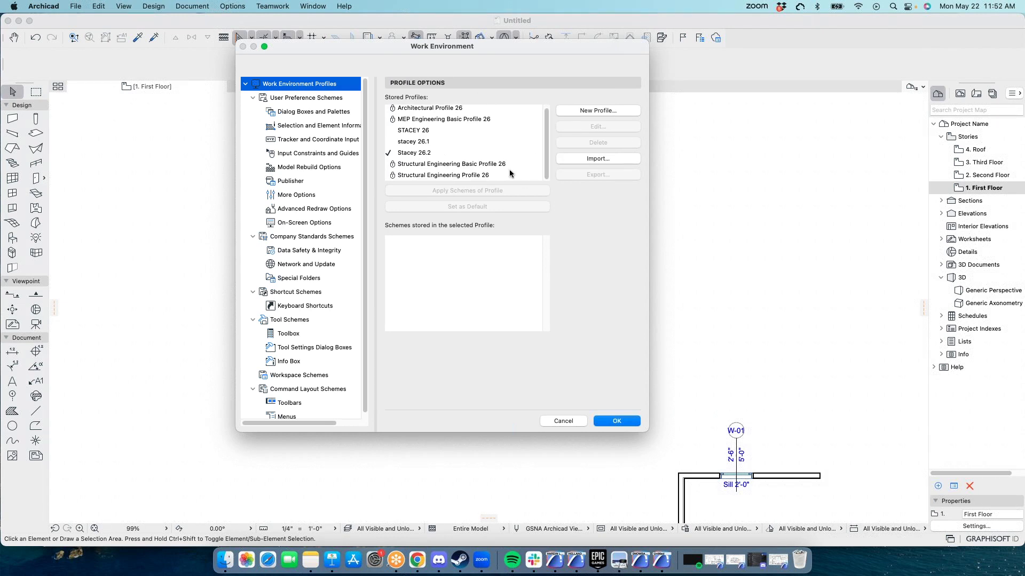
pyautogui.click(305, 305)
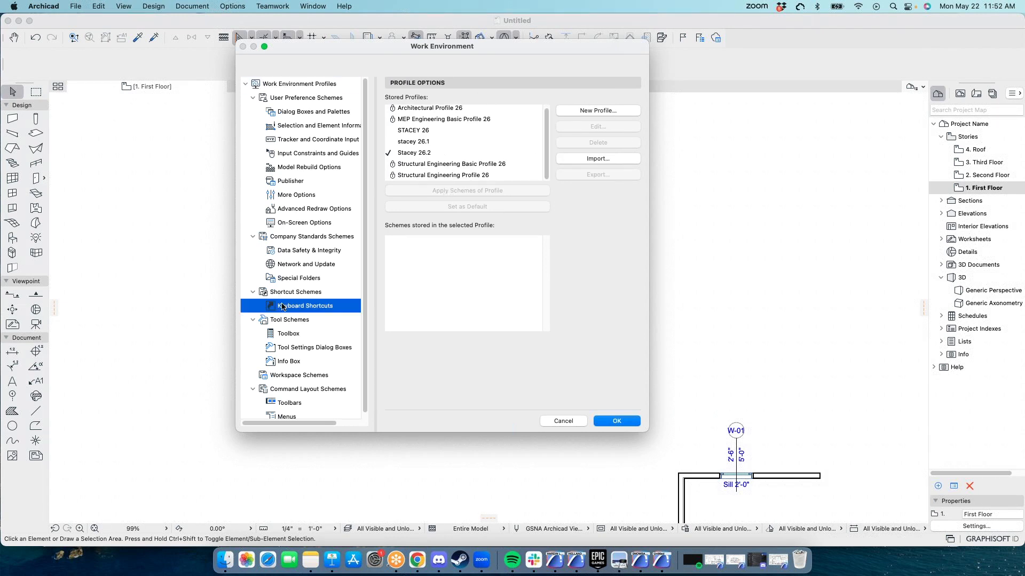
pyautogui.click(304, 305)
pyautogui.write('solid')
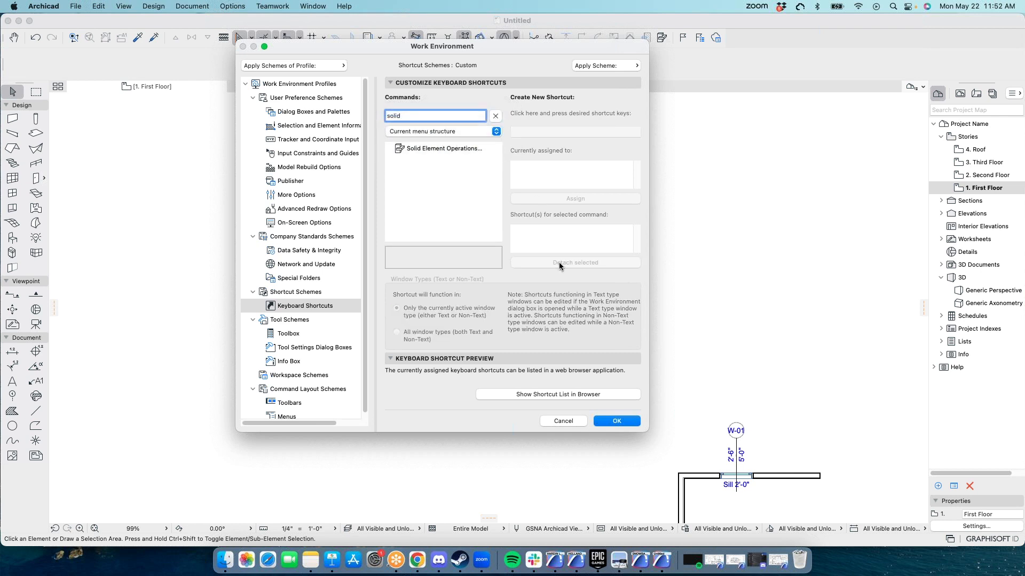
pyautogui.click(603, 65)
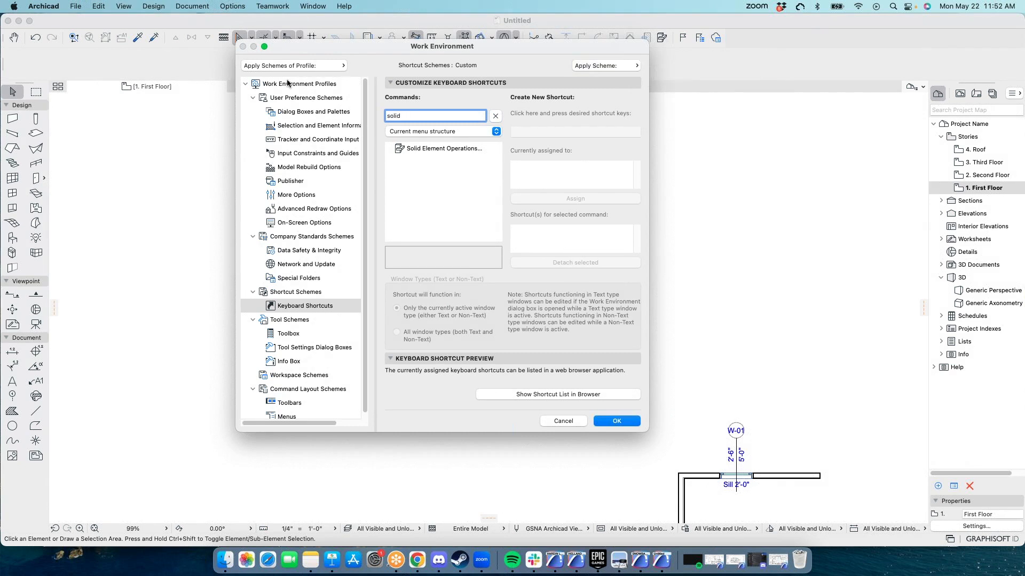
pyautogui.click(299, 84)
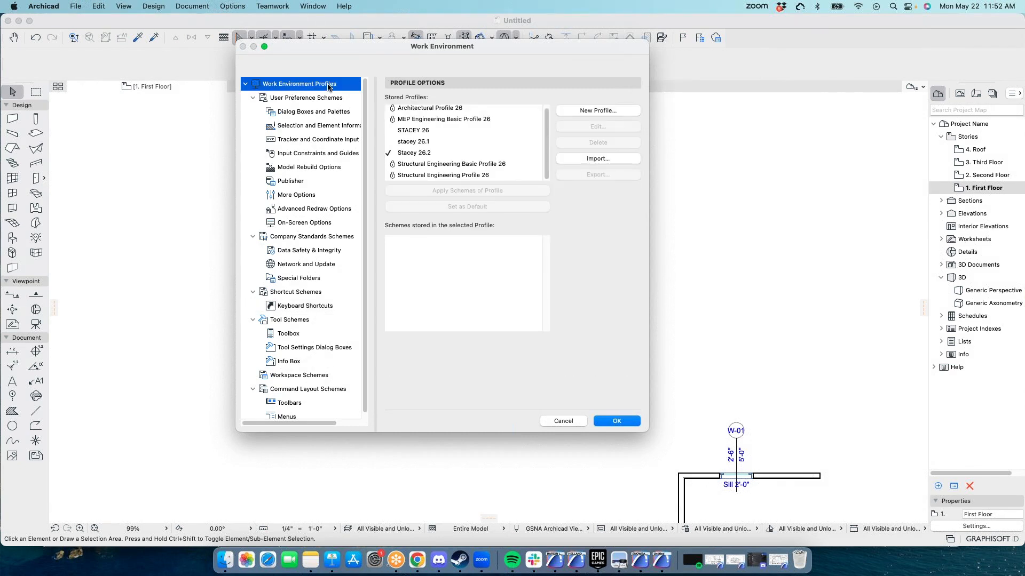
# Step: Create a new profile named 'Stacey's Training Profile' from the current custom schemes
pyautogui.click(596, 110)
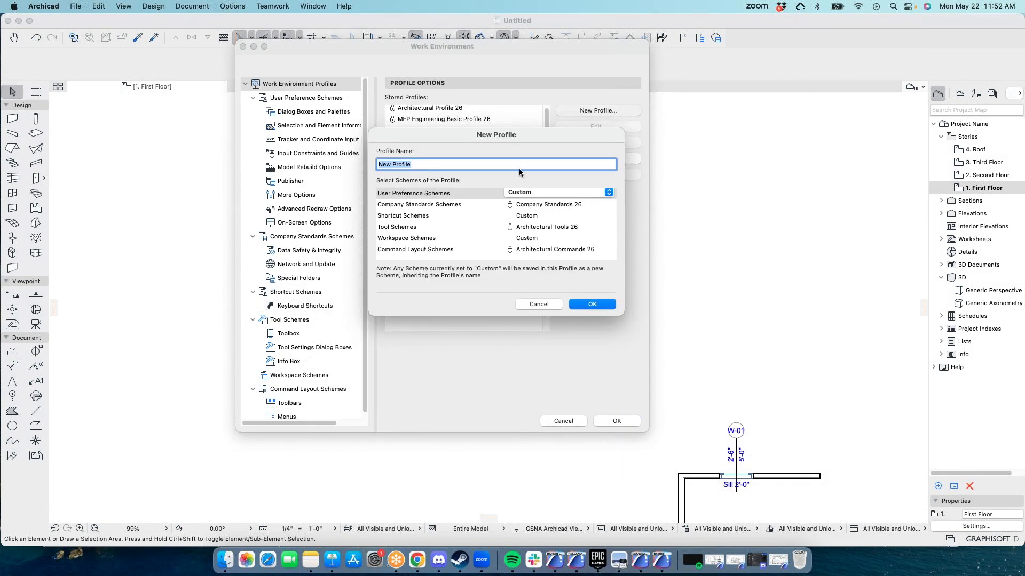
pyautogui.write("Stacey's")
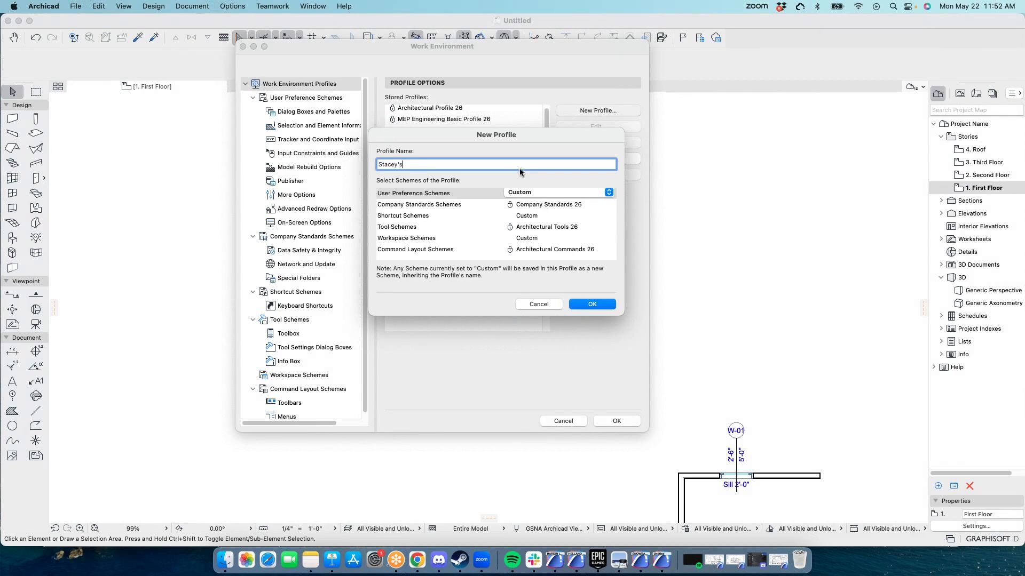
pyautogui.write('Training')
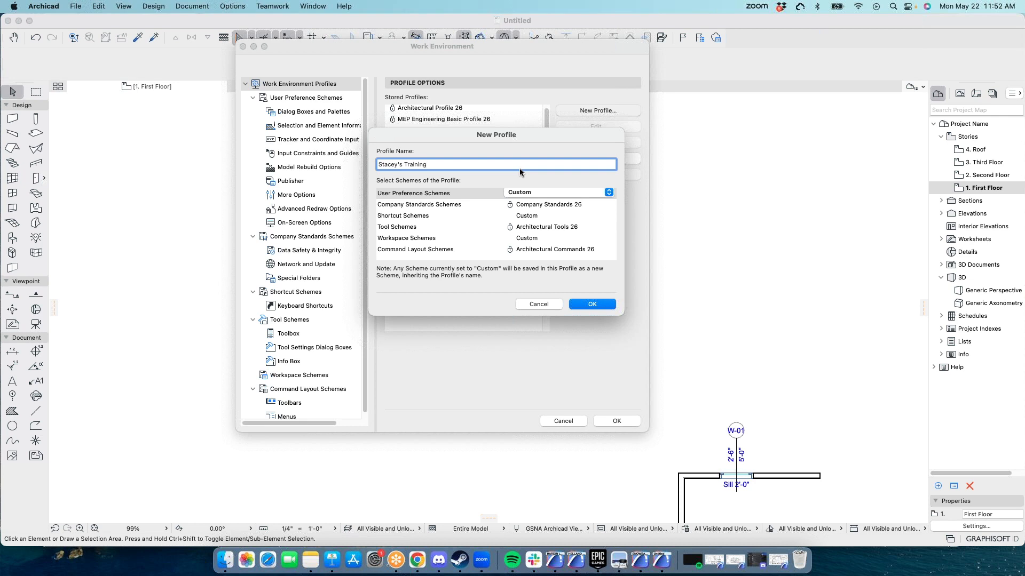
pyautogui.write('Profile')
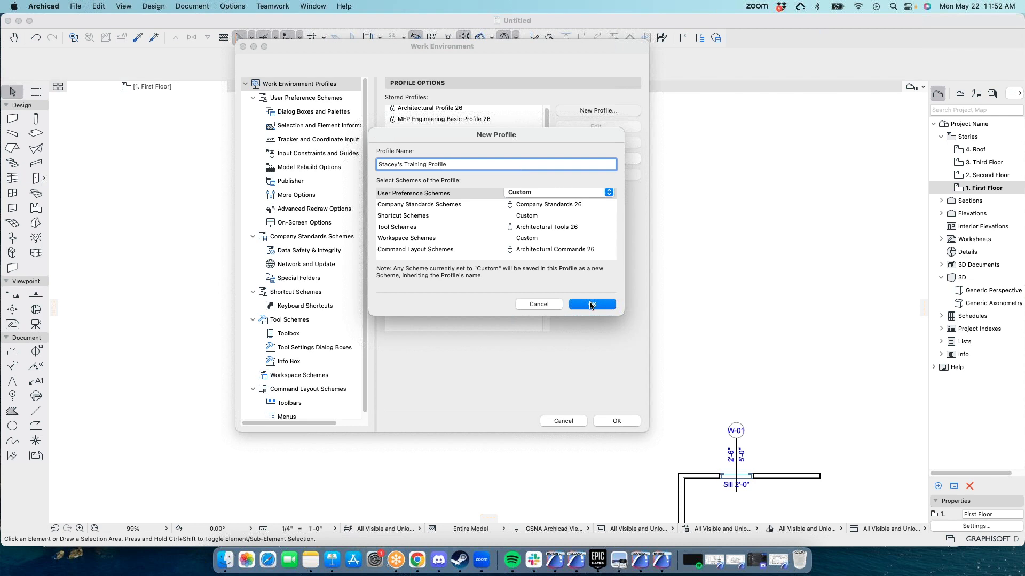
pyautogui.click(591, 304)
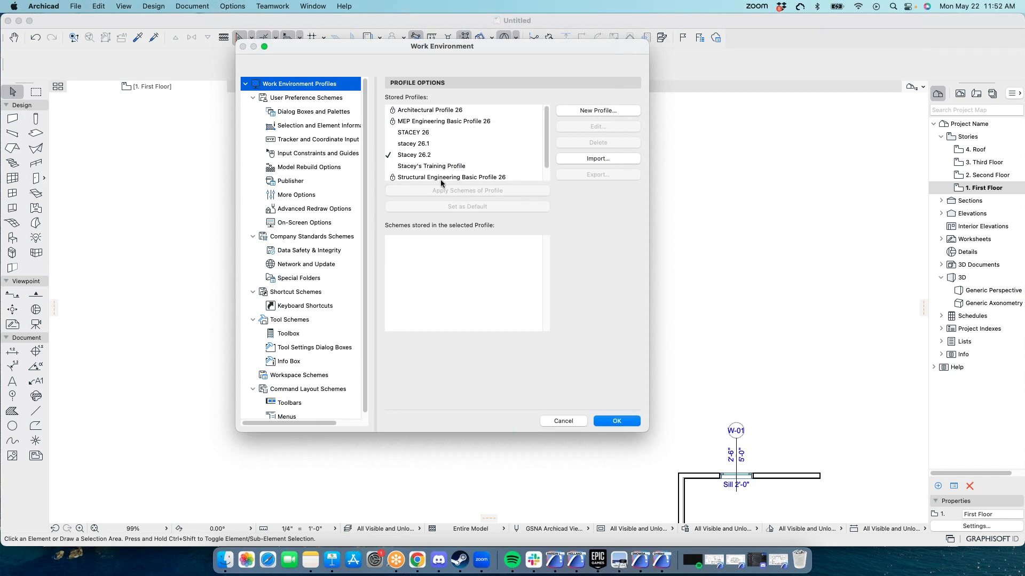
# Step: Select the training profile, apply its schemes and confirm the Work Environment settings
pyautogui.click(430, 166)
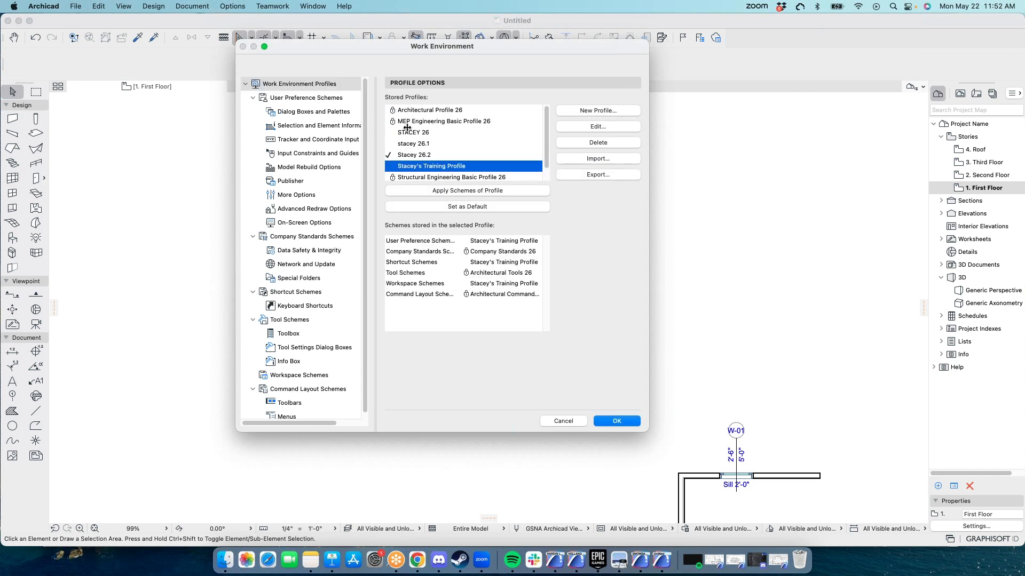
pyautogui.moveTo(291, 419)
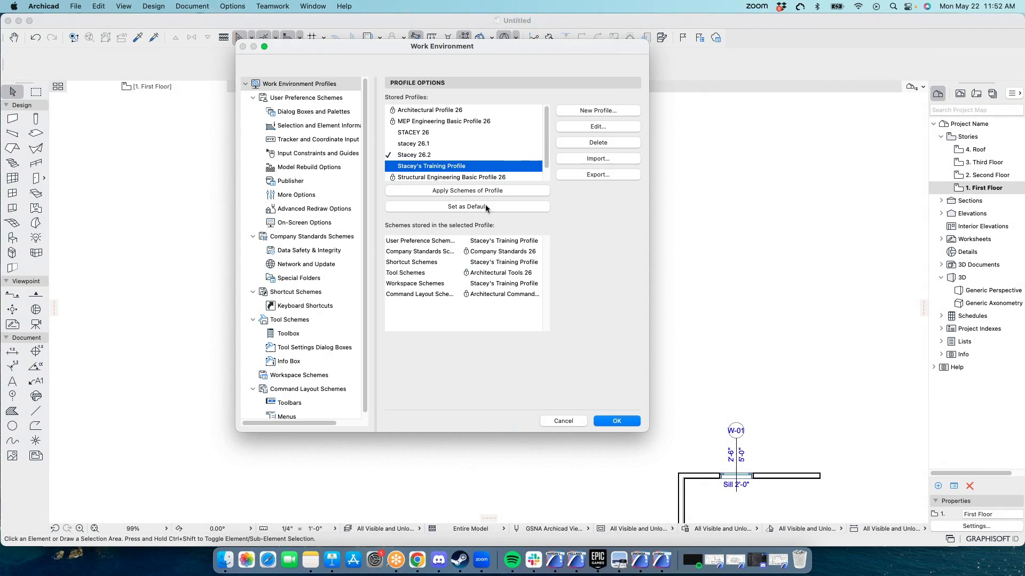
pyautogui.moveTo(328, 284)
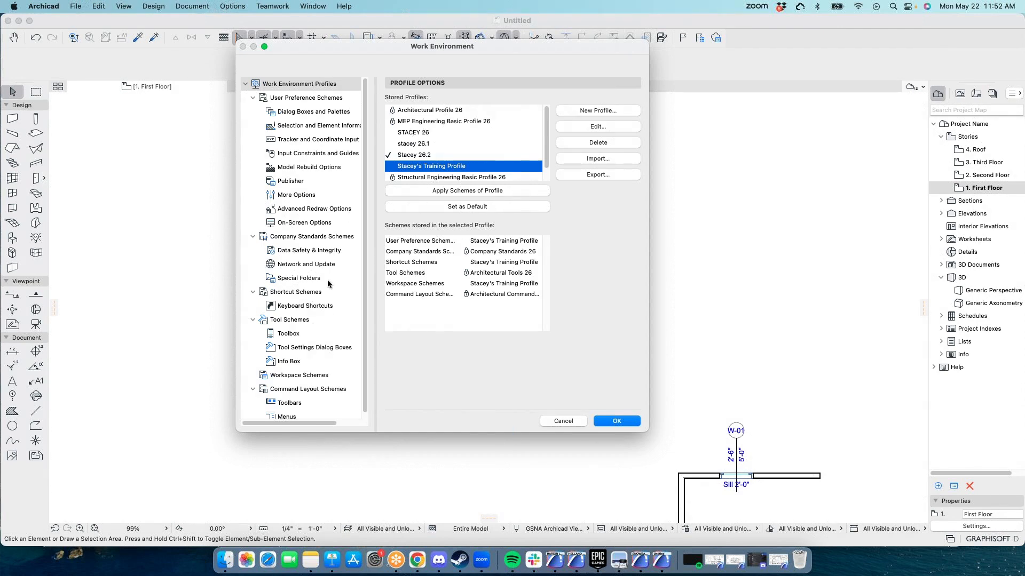
pyautogui.click(304, 306)
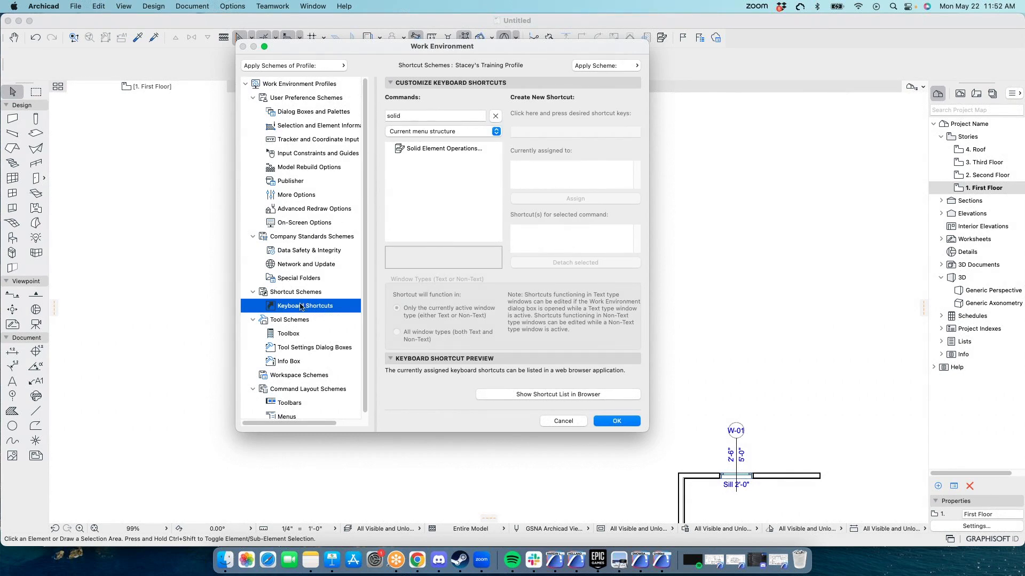
pyautogui.click(301, 84)
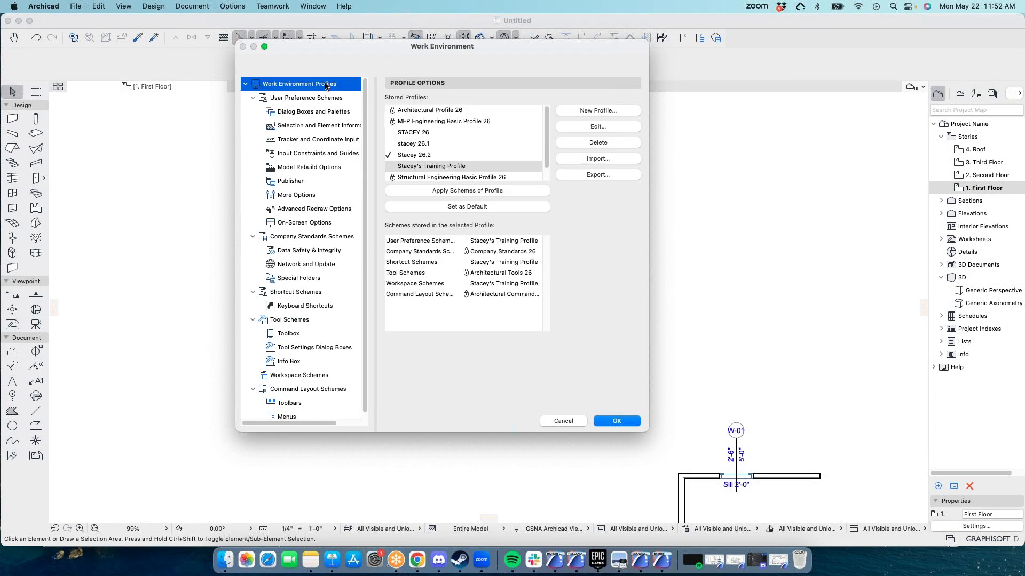
pyautogui.moveTo(477, 197)
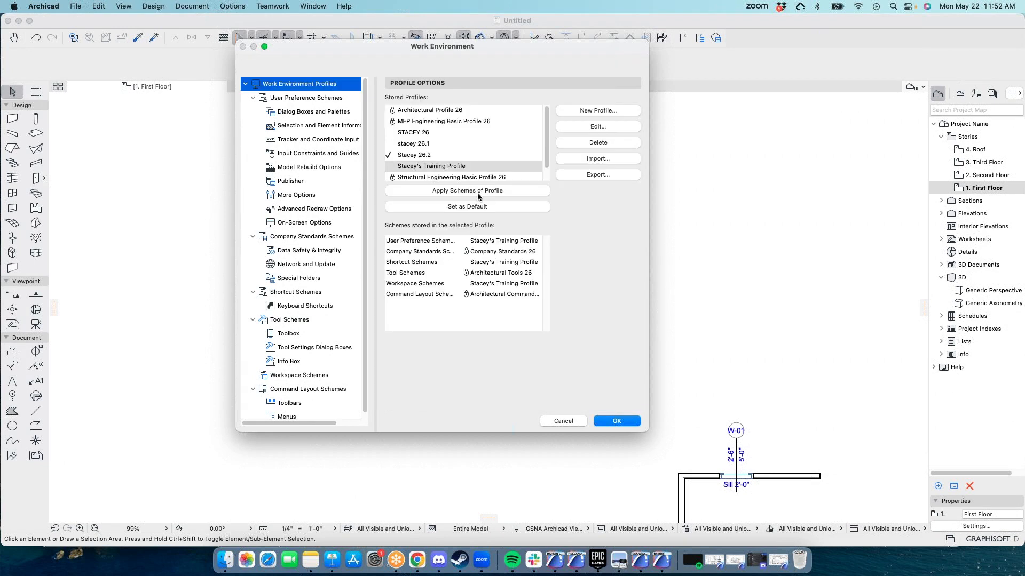
pyautogui.click(467, 190)
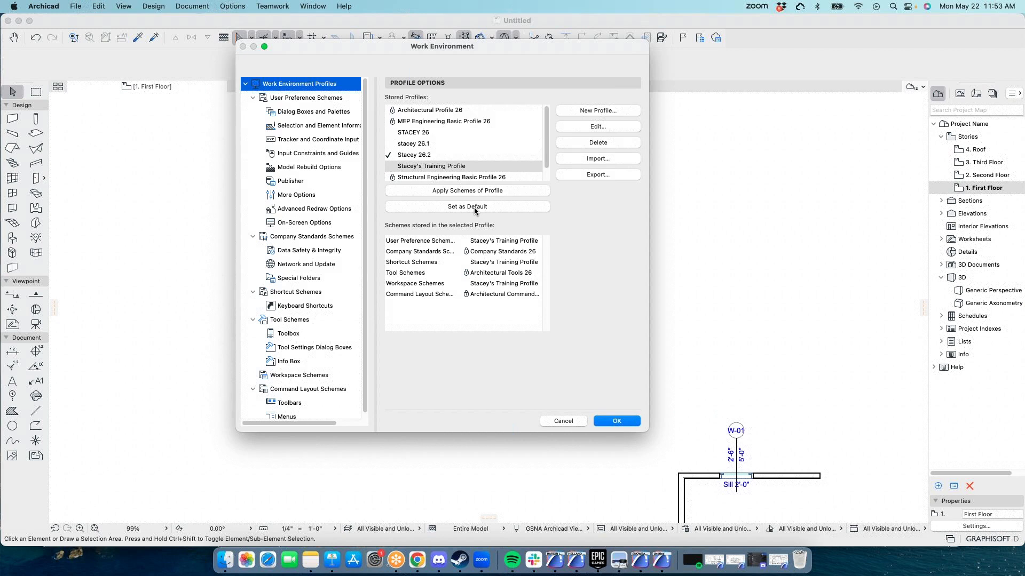
pyautogui.moveTo(512, 560)
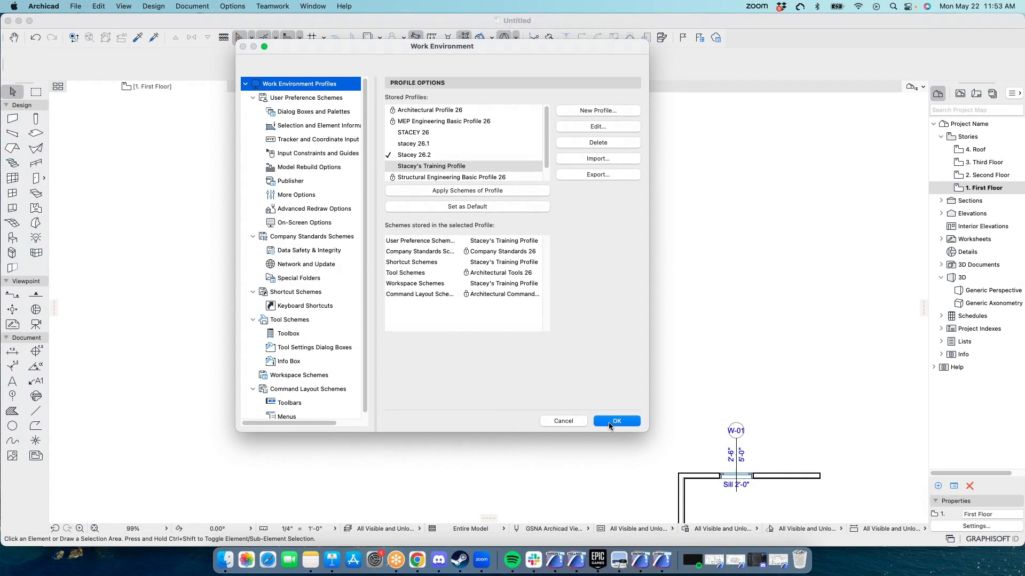
pyautogui.click(615, 421)
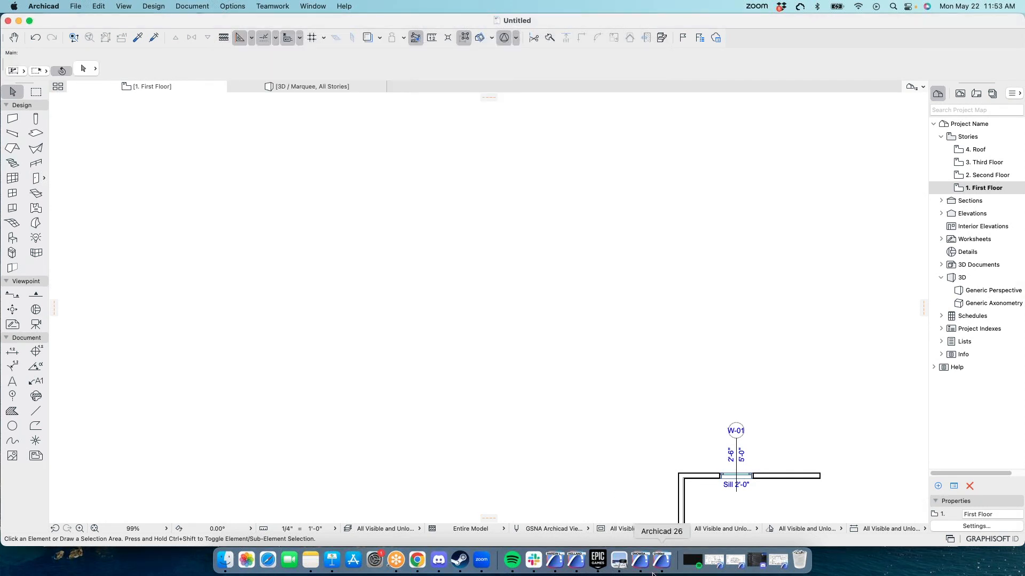
pyautogui.moveTo(625, 267)
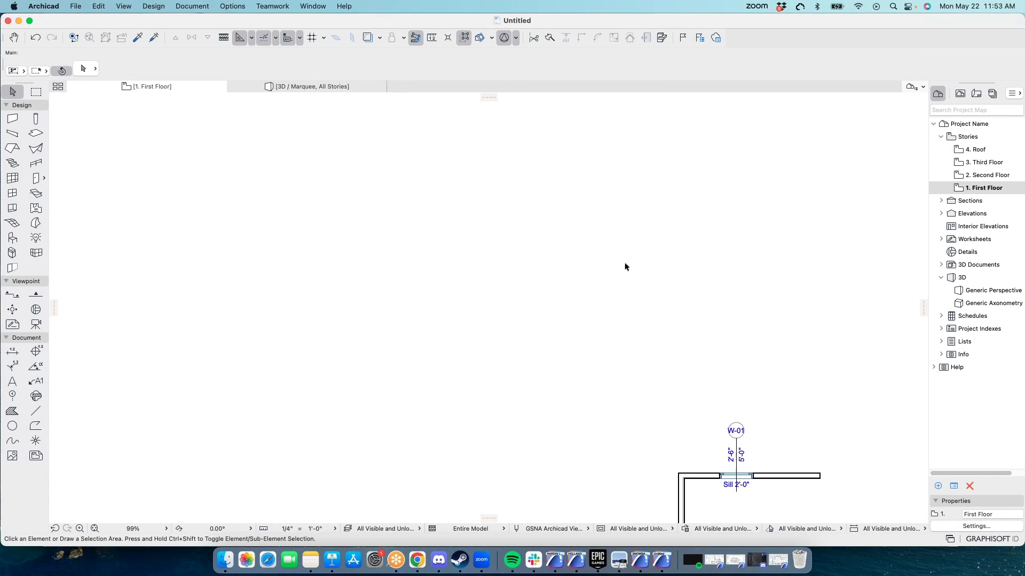
pyautogui.moveTo(488, 404)
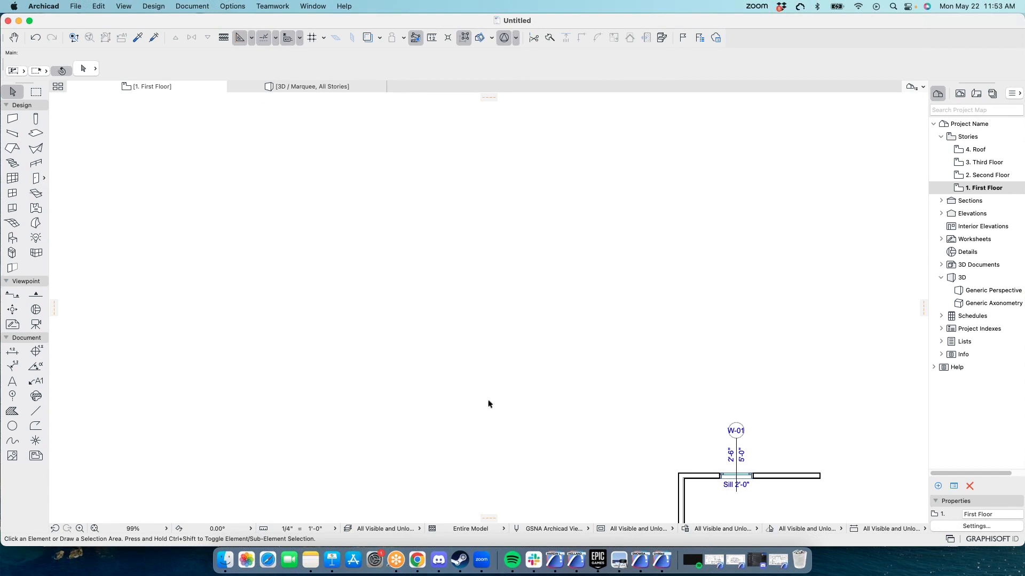
pyautogui.moveTo(446, 317)
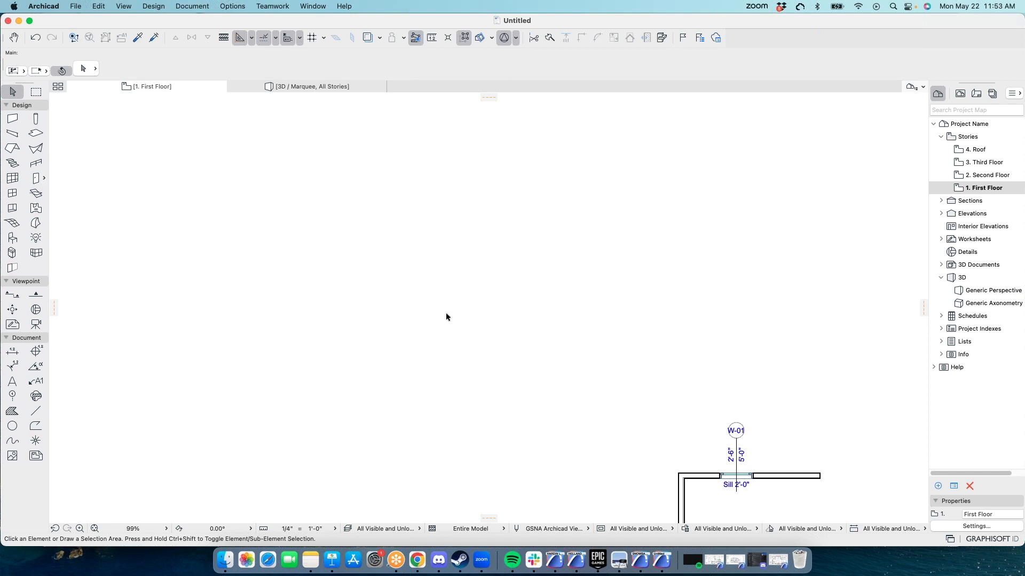
pyautogui.moveTo(62, 9)
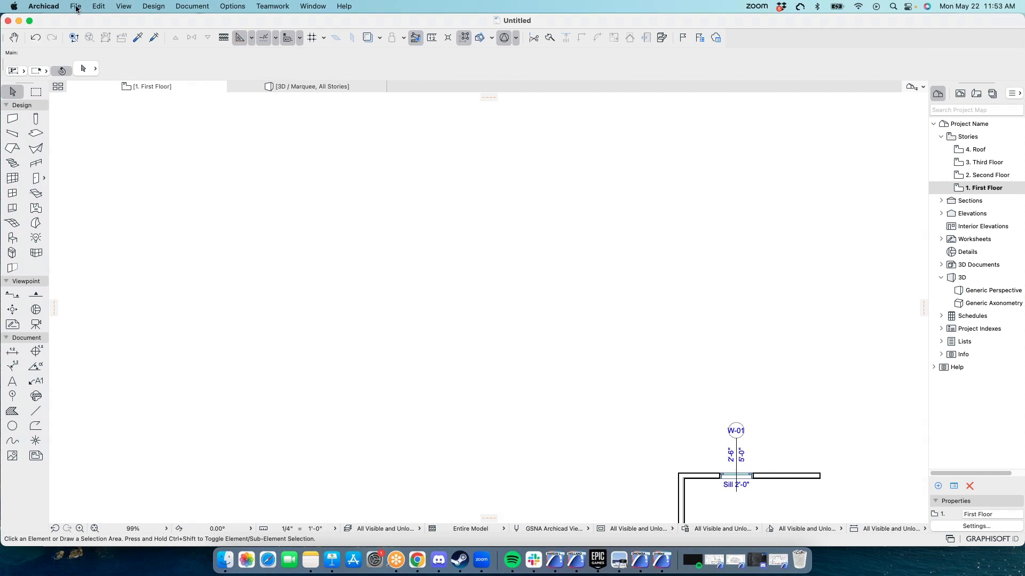
# Step: Show the File menu's project commands including New
pyautogui.click(76, 6)
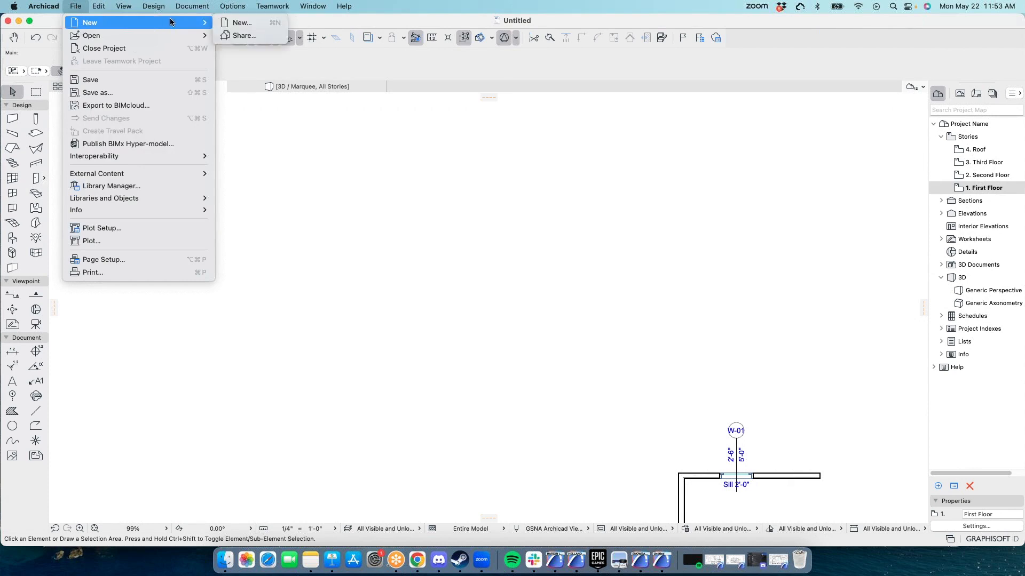
# Step: Start a new project setup, pick the training profile, then cancel it
pyautogui.click(241, 22)
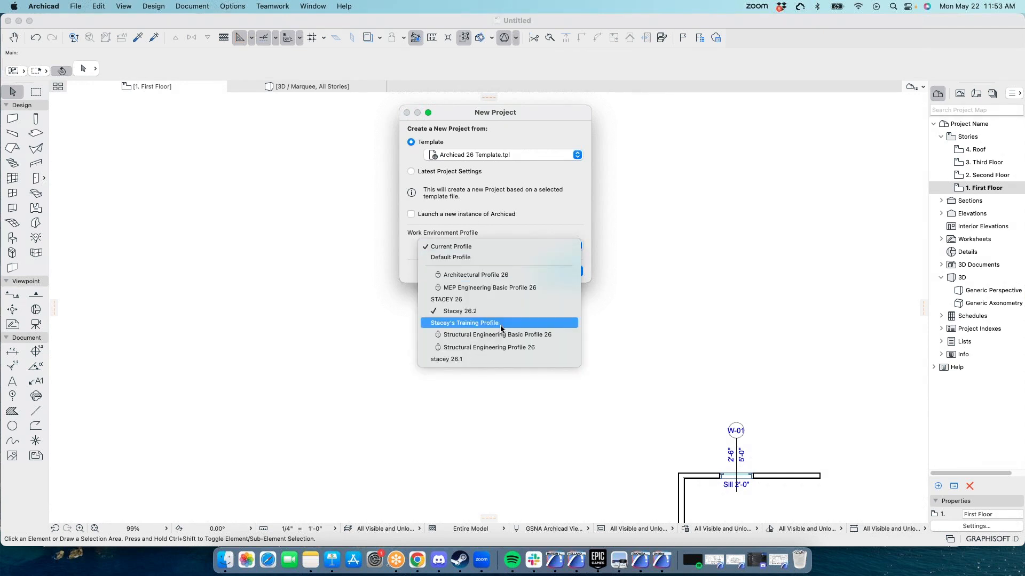
pyautogui.click(464, 323)
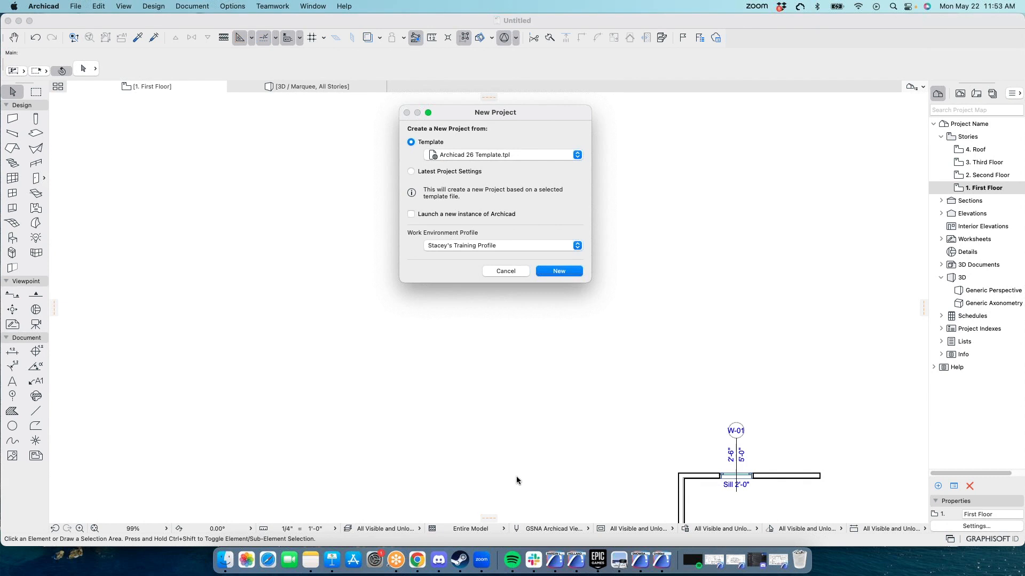
pyautogui.moveTo(558, 271)
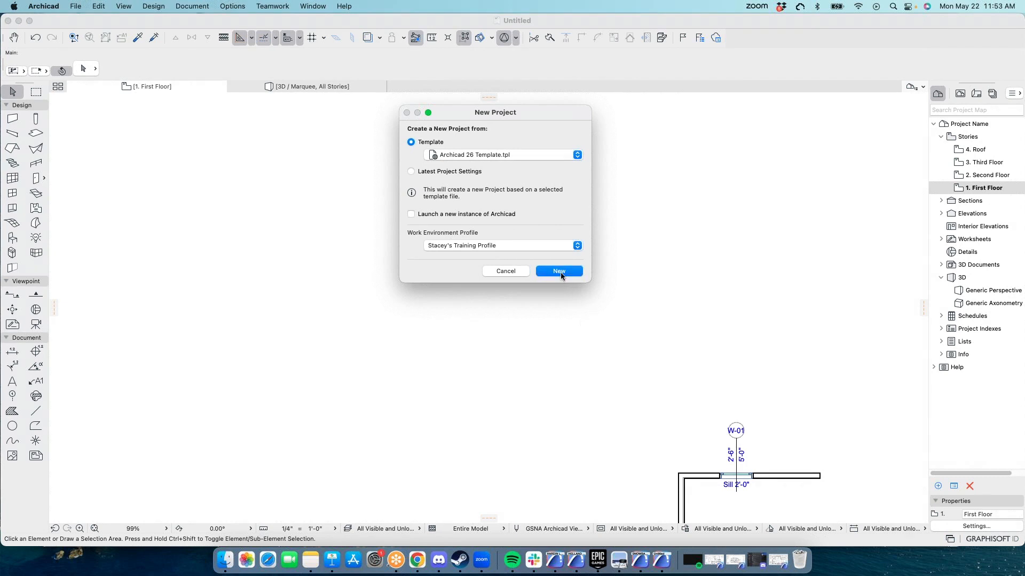
pyautogui.moveTo(644, 221)
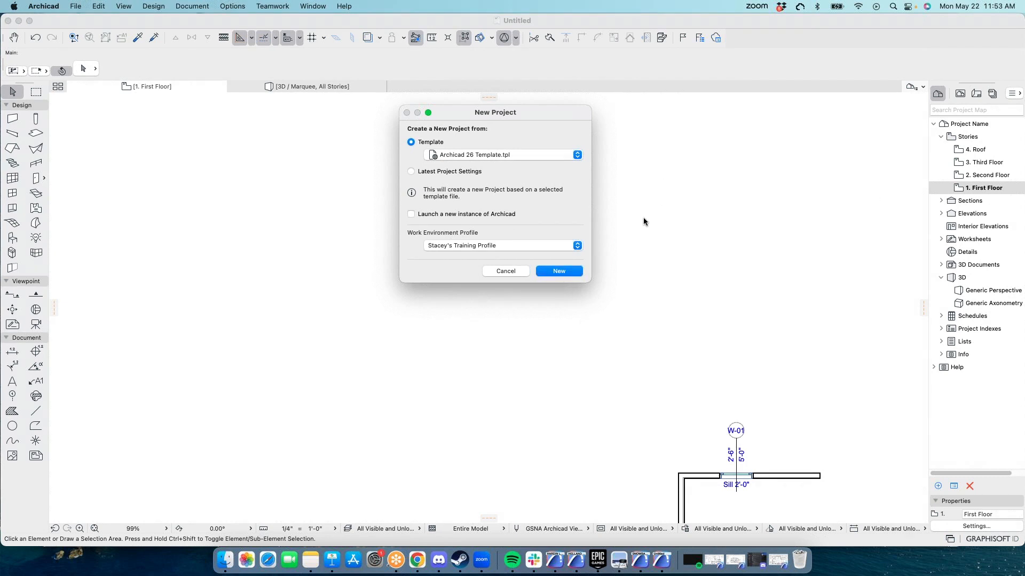
pyautogui.moveTo(515, 275)
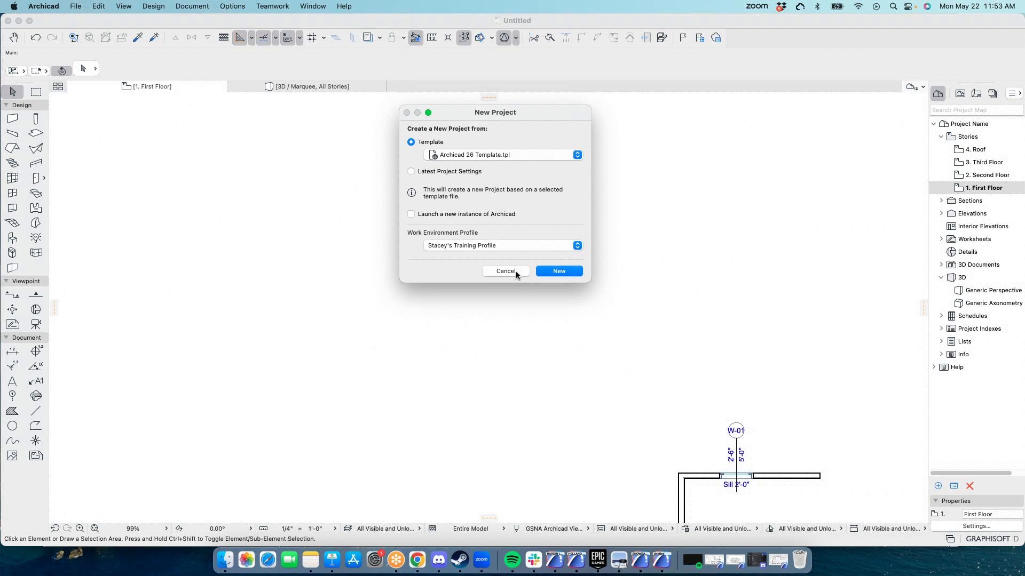
pyautogui.moveTo(538, 258)
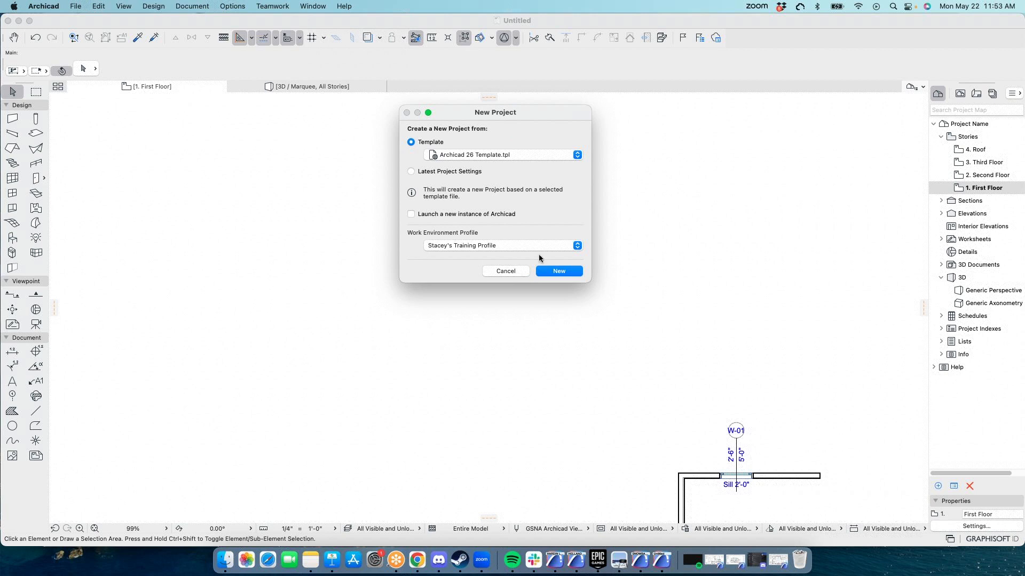
pyautogui.moveTo(511, 253)
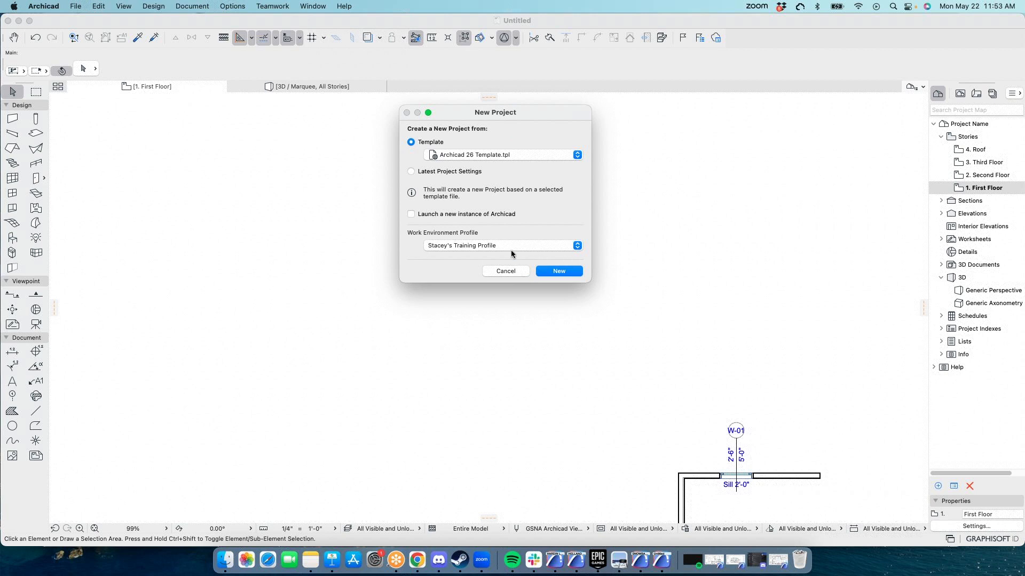
pyautogui.moveTo(514, 274)
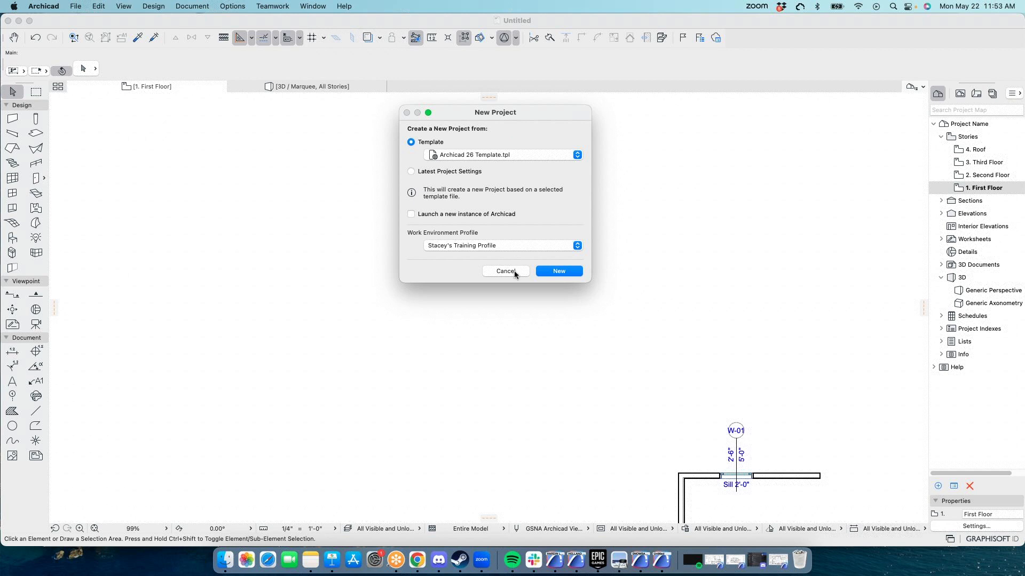
pyautogui.click(505, 271)
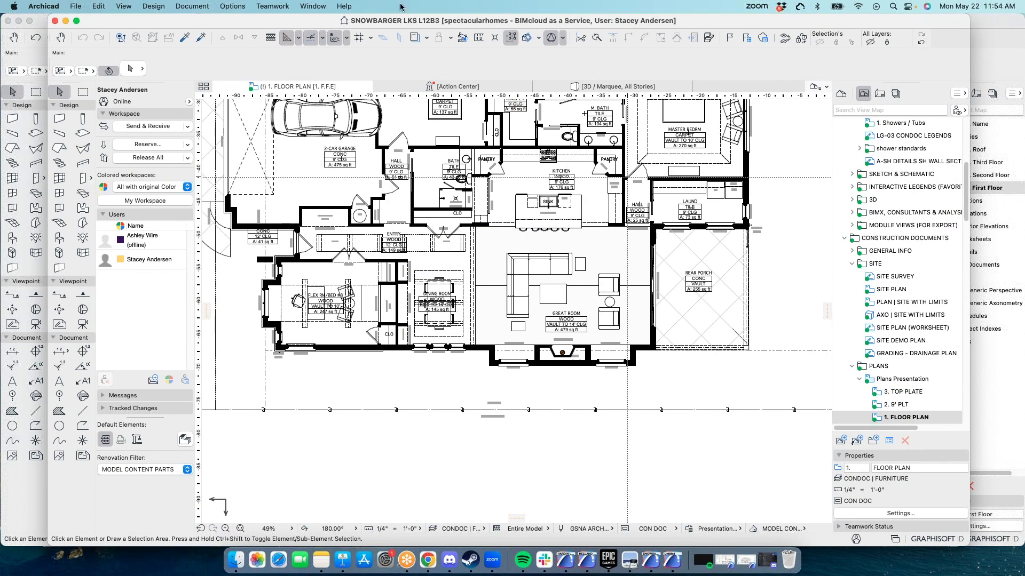
pyautogui.moveTo(439, 5)
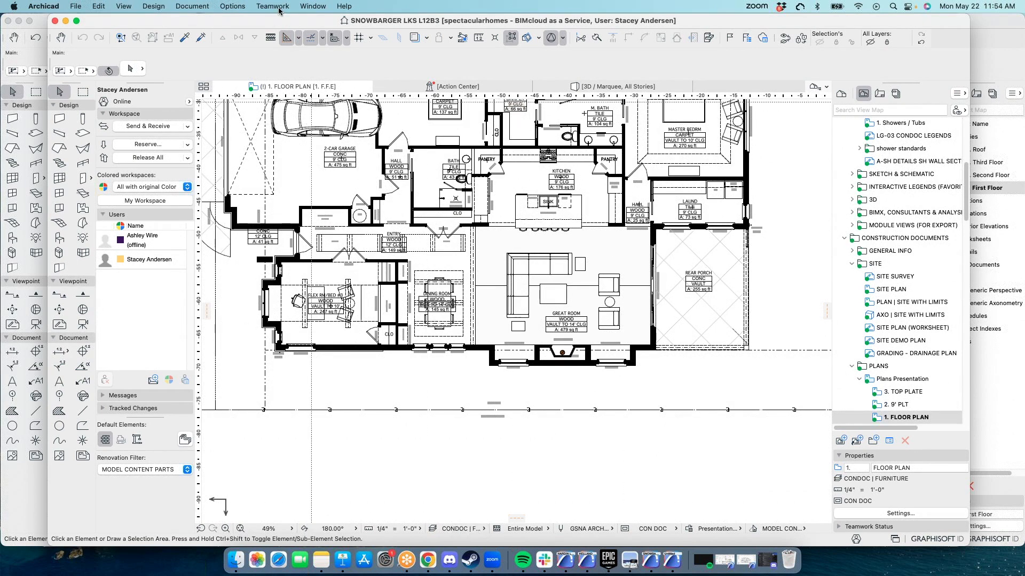
# Step: Look through the Teamwork and Options menus of the other Archicad instance
pyautogui.click(272, 6)
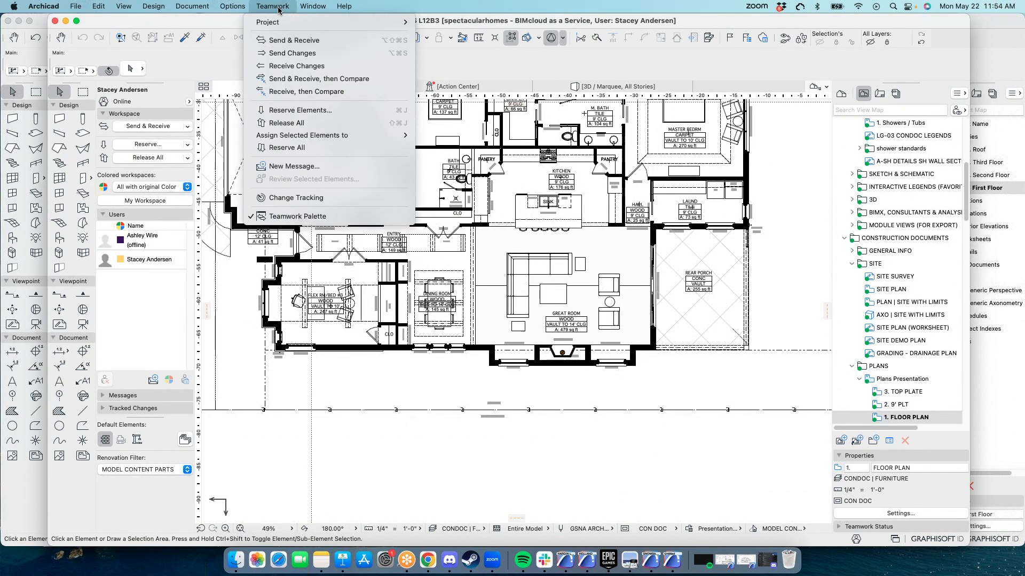
pyautogui.click(233, 5)
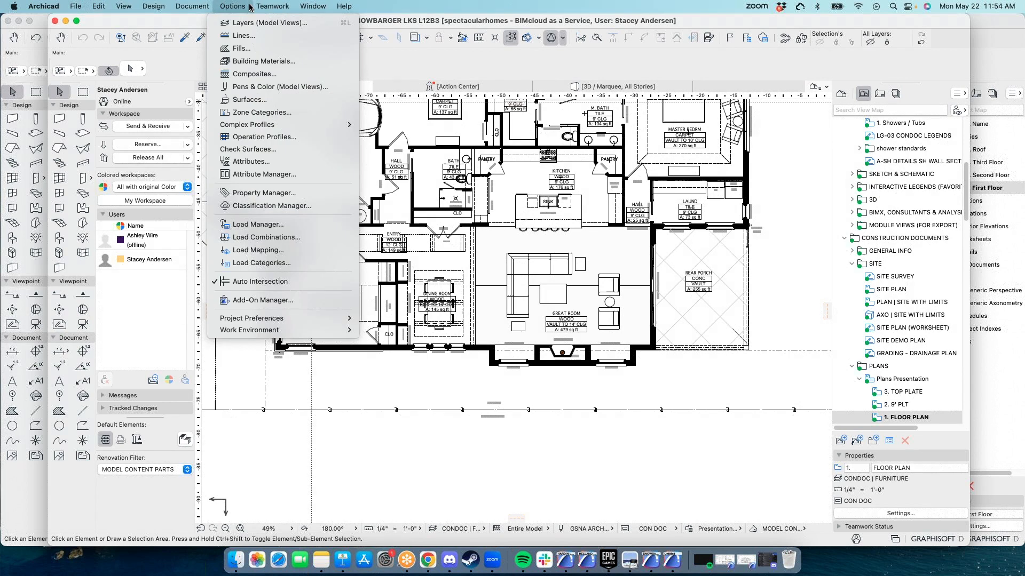
pyautogui.click(273, 6)
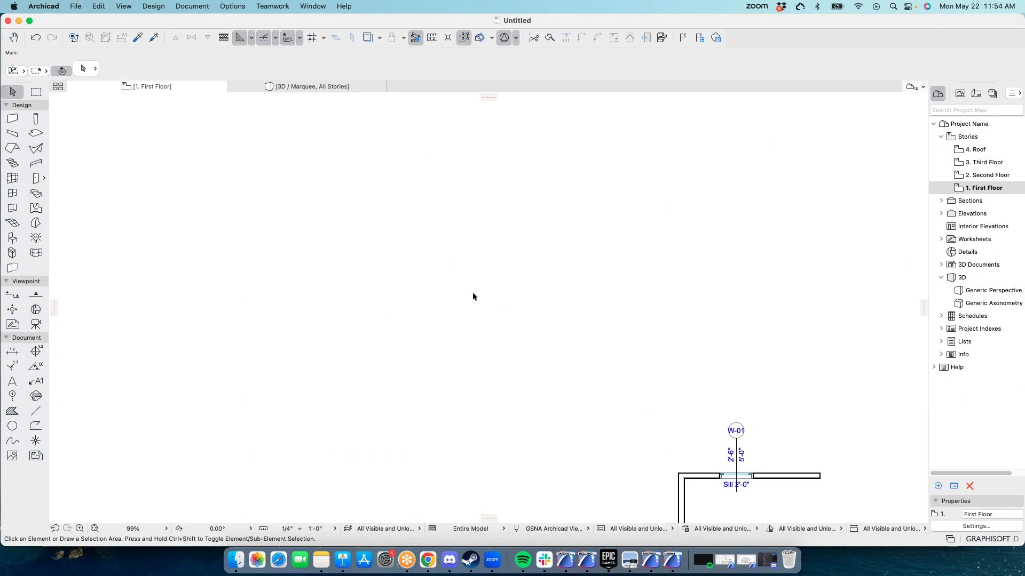
pyautogui.moveTo(657, 561)
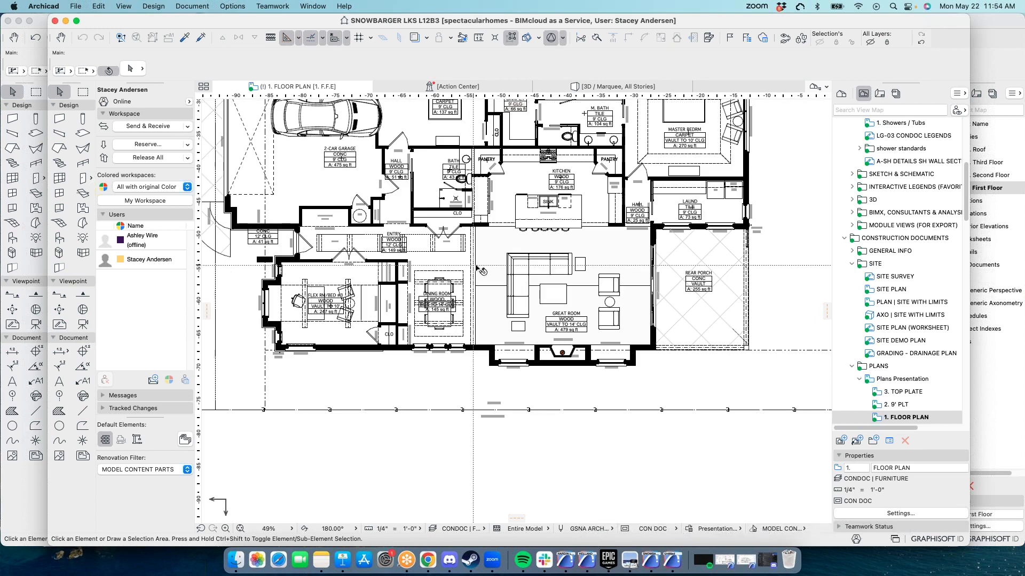
pyautogui.moveTo(600, 219)
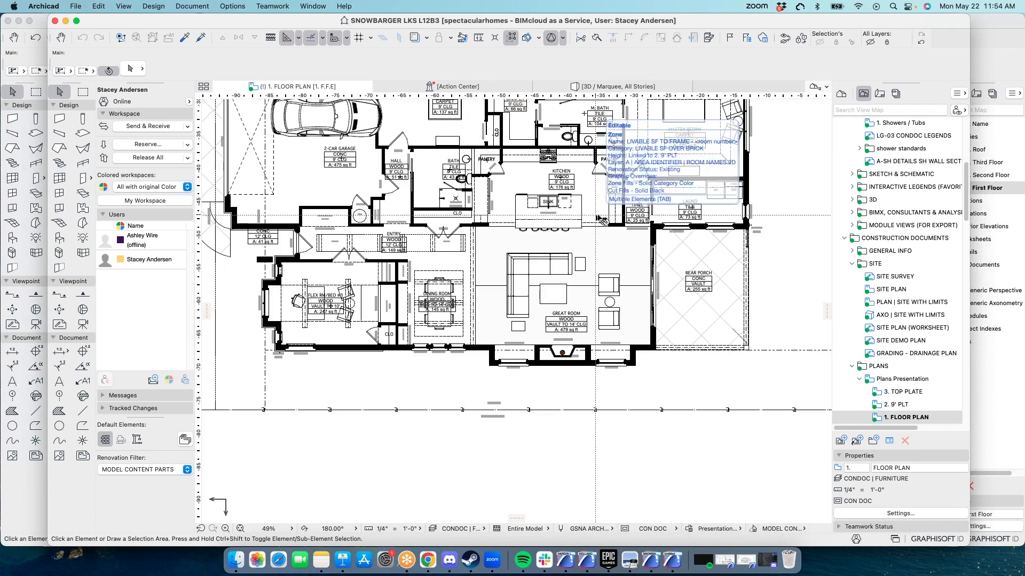
pyautogui.click(232, 6)
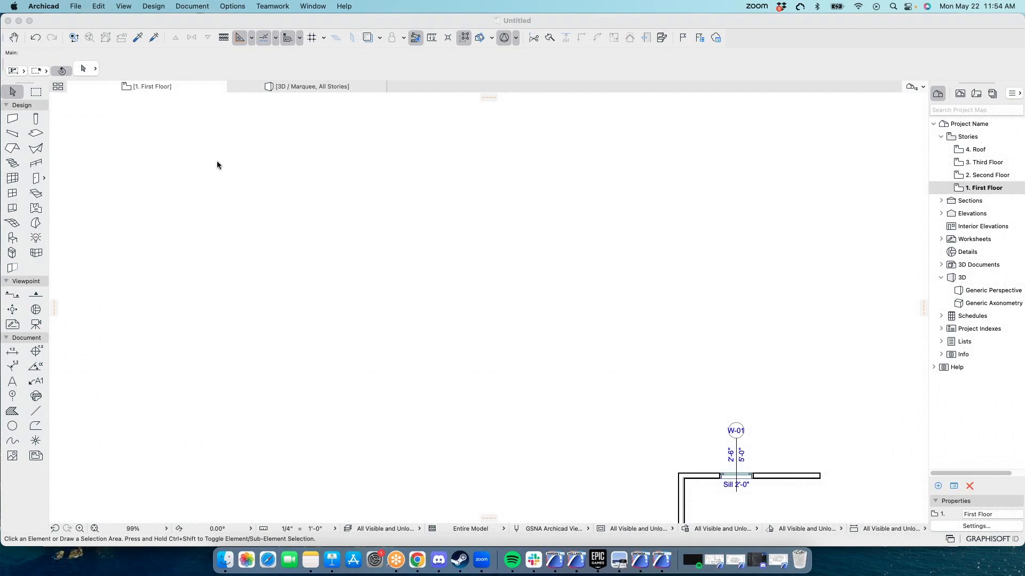
# Step: Create a new project with the Stacey 26.2 profile, closing the old one without saving
pyautogui.click(75, 6)
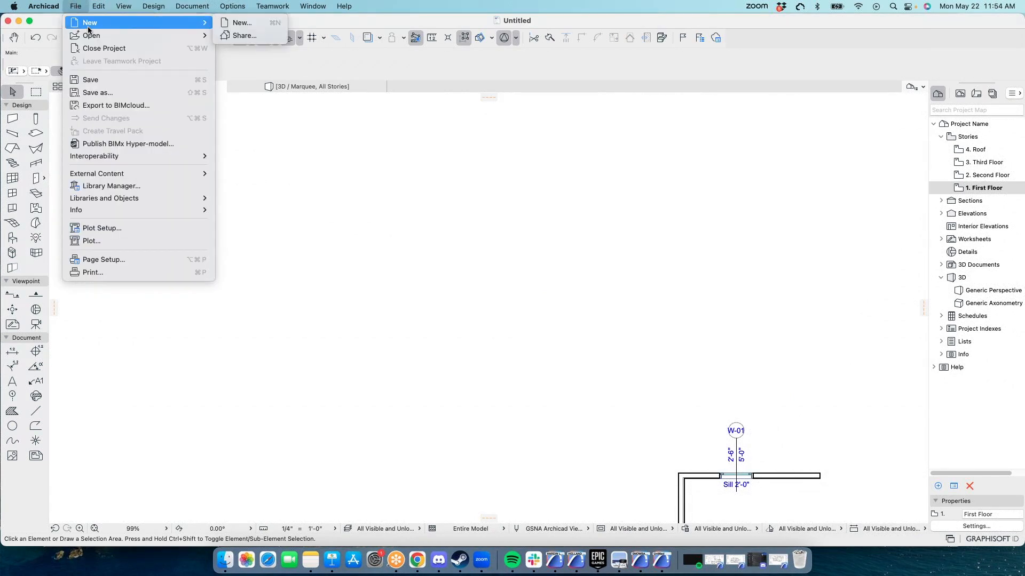
pyautogui.click(241, 22)
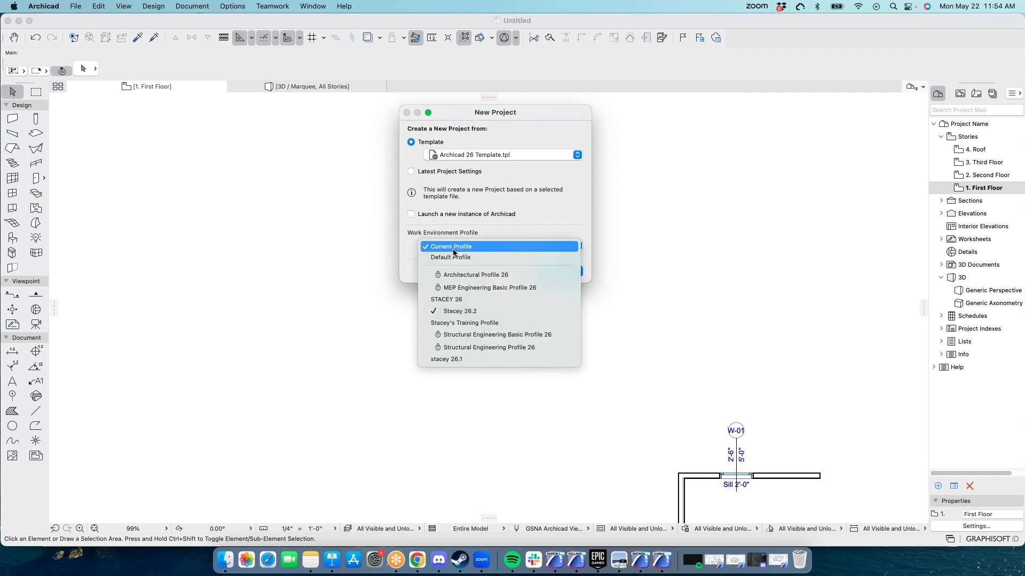
pyautogui.click(459, 310)
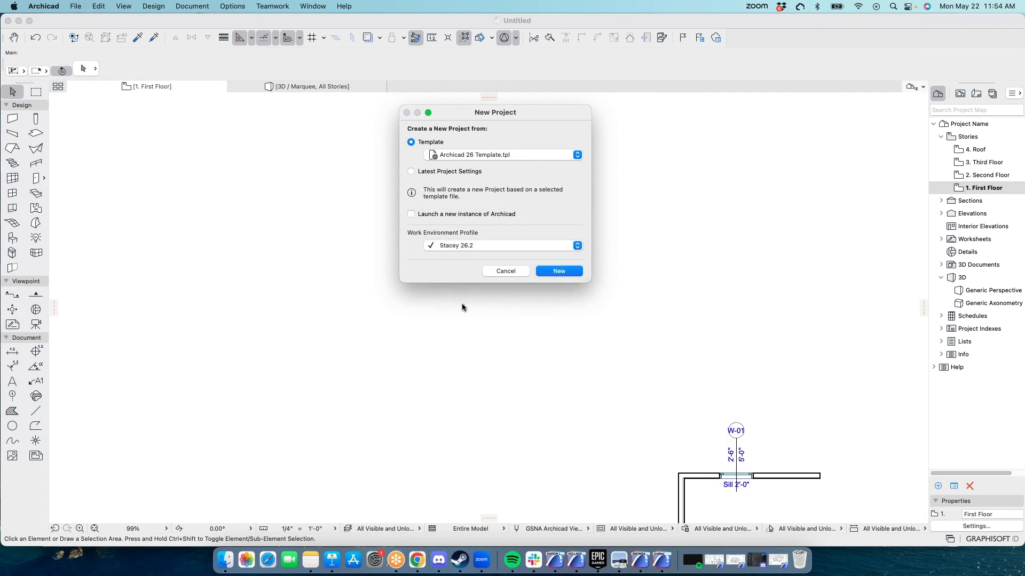
pyautogui.click(558, 271)
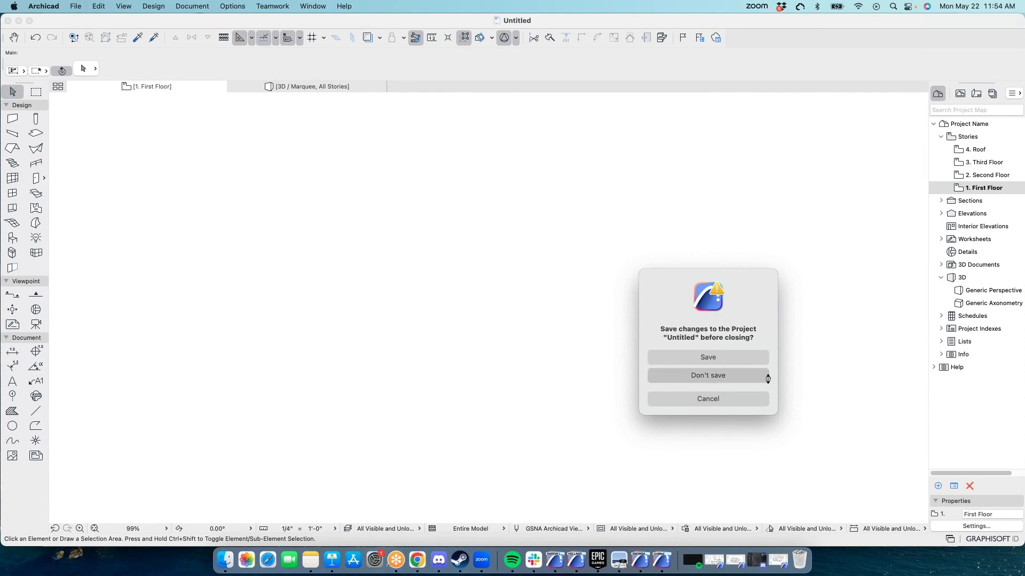
pyautogui.click(707, 375)
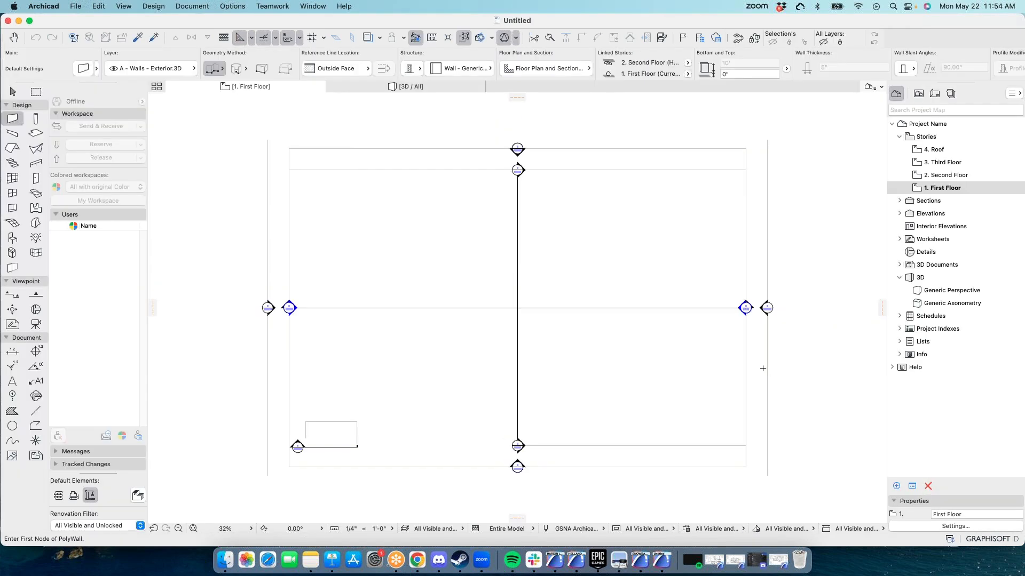
pyautogui.moveTo(478, 201)
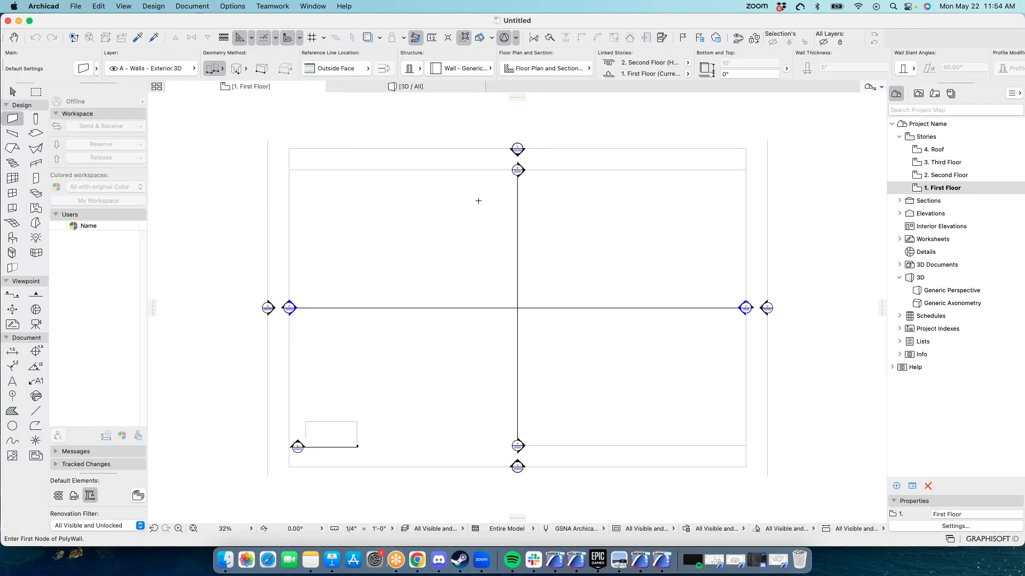
pyautogui.moveTo(423, 204)
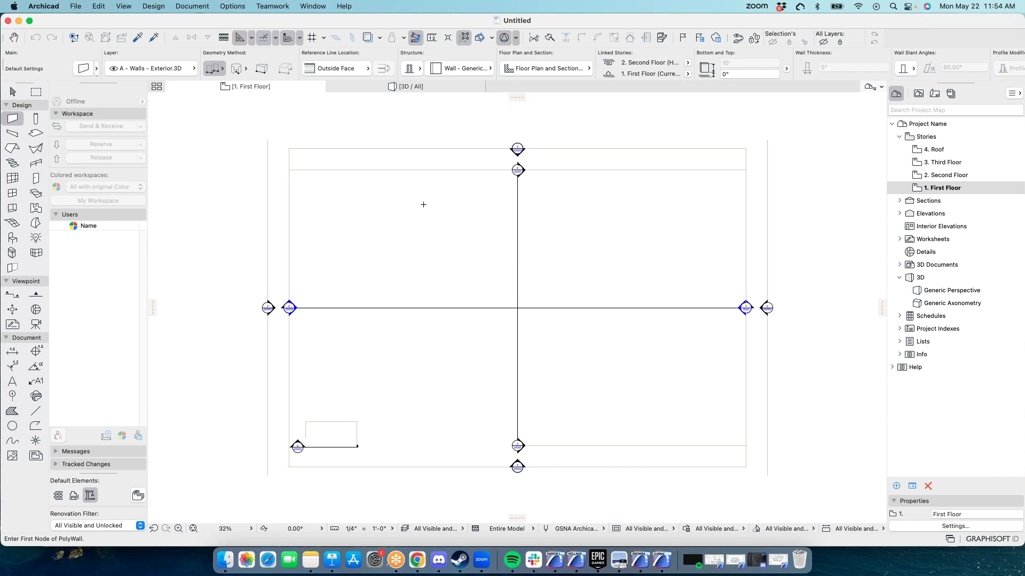
# Step: Apply Stacey's Training Profile from Options > Work Environment to the new untitled project
pyautogui.click(232, 6)
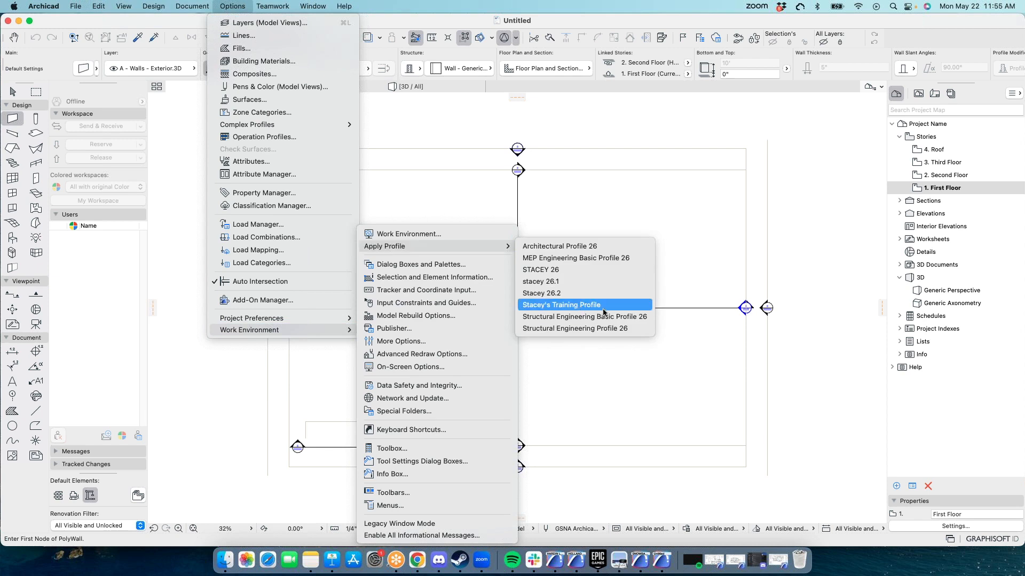
pyautogui.click(560, 305)
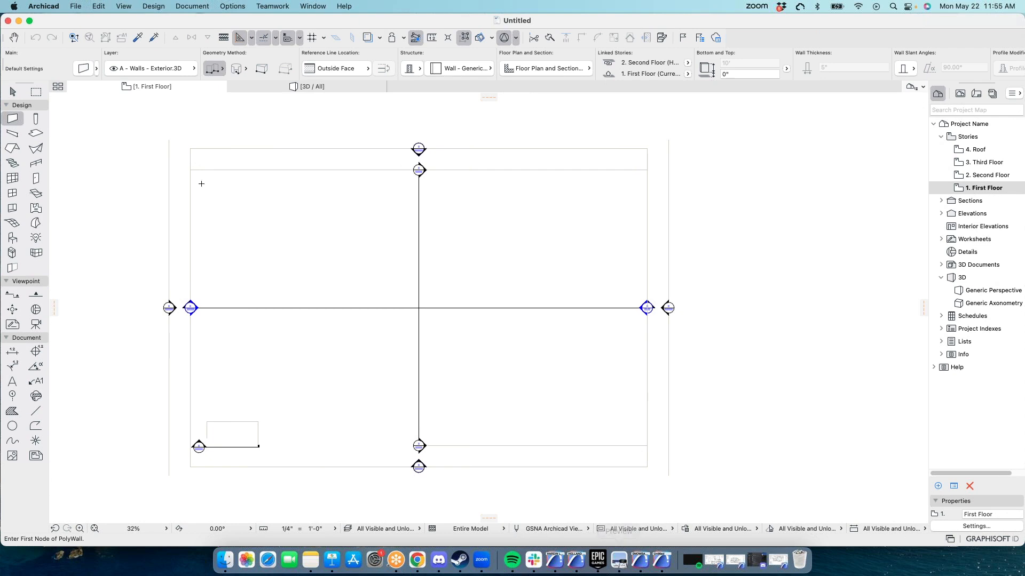
pyautogui.moveTo(381, 267)
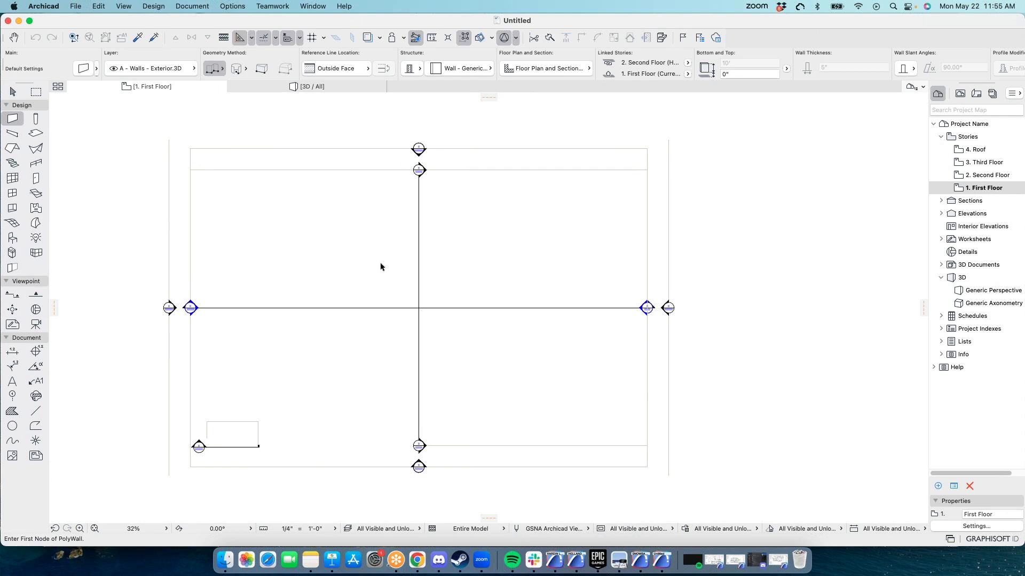
pyautogui.click(12, 91)
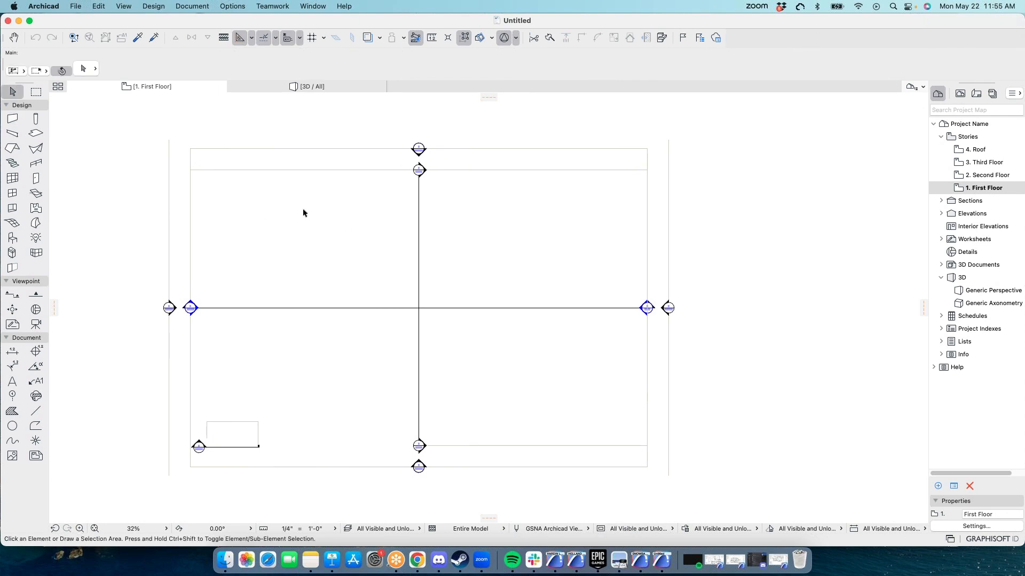
pyautogui.click(35, 91)
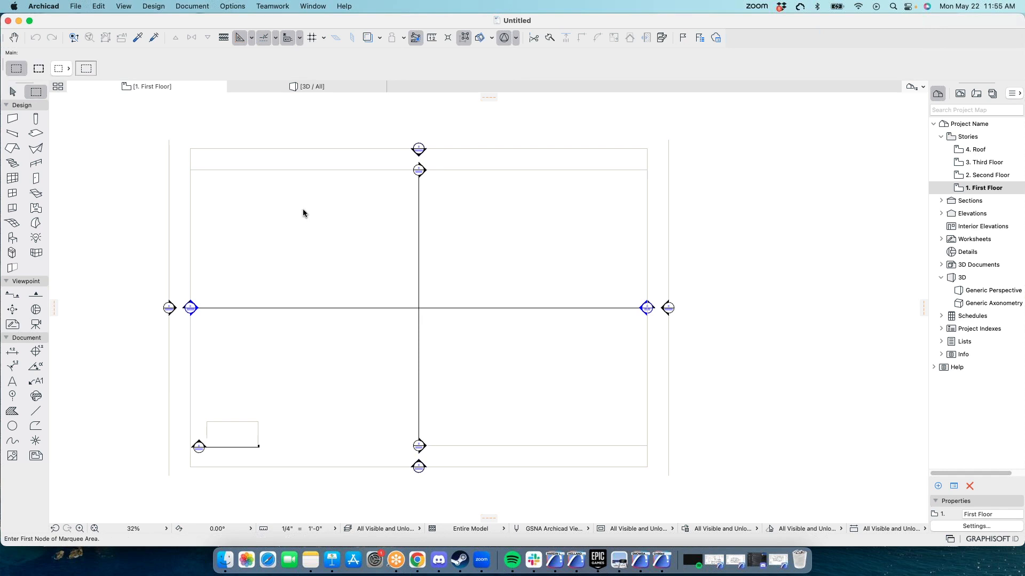
pyautogui.moveTo(356, 248)
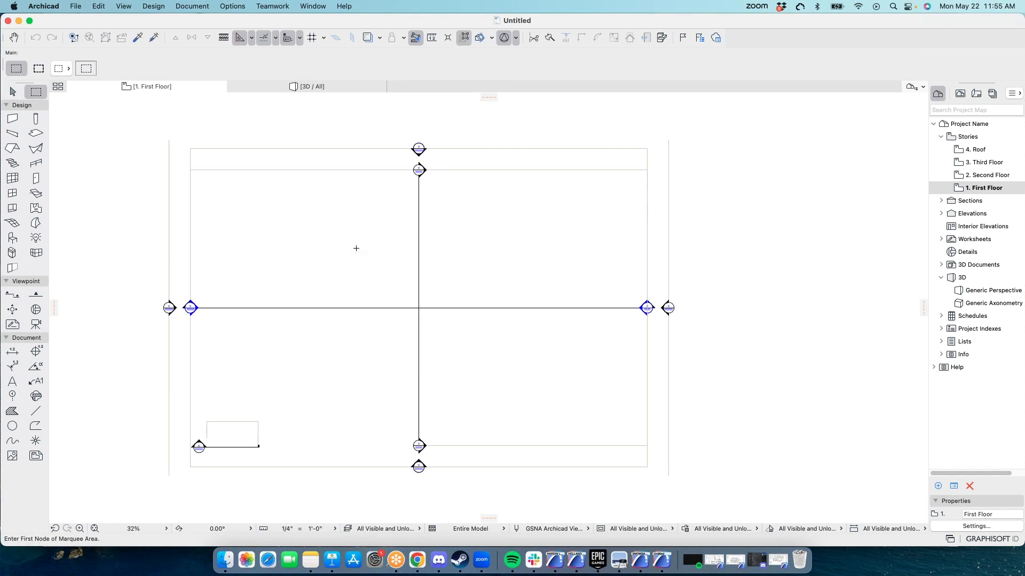
pyautogui.click(12, 119)
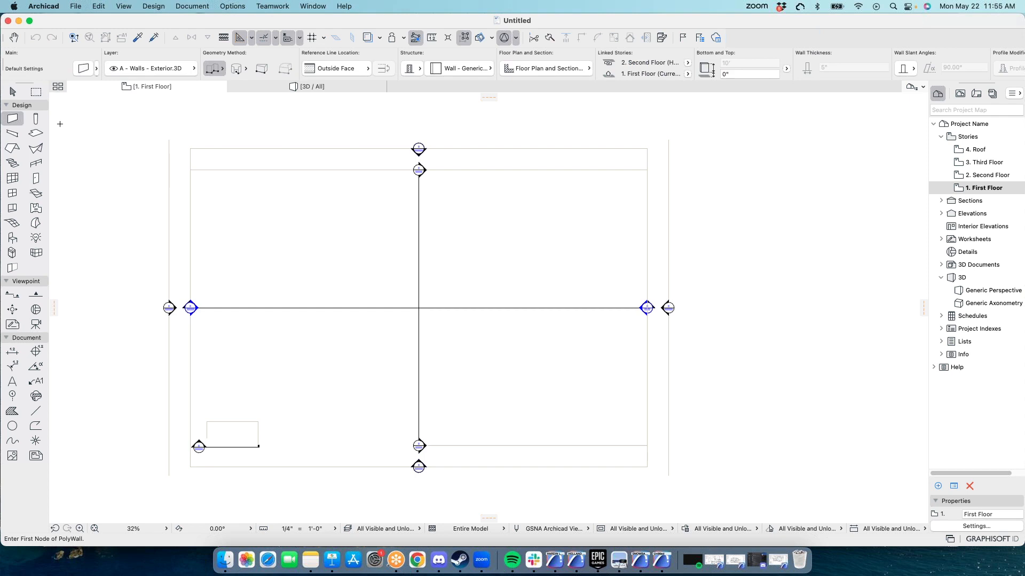
pyautogui.moveTo(157, 511)
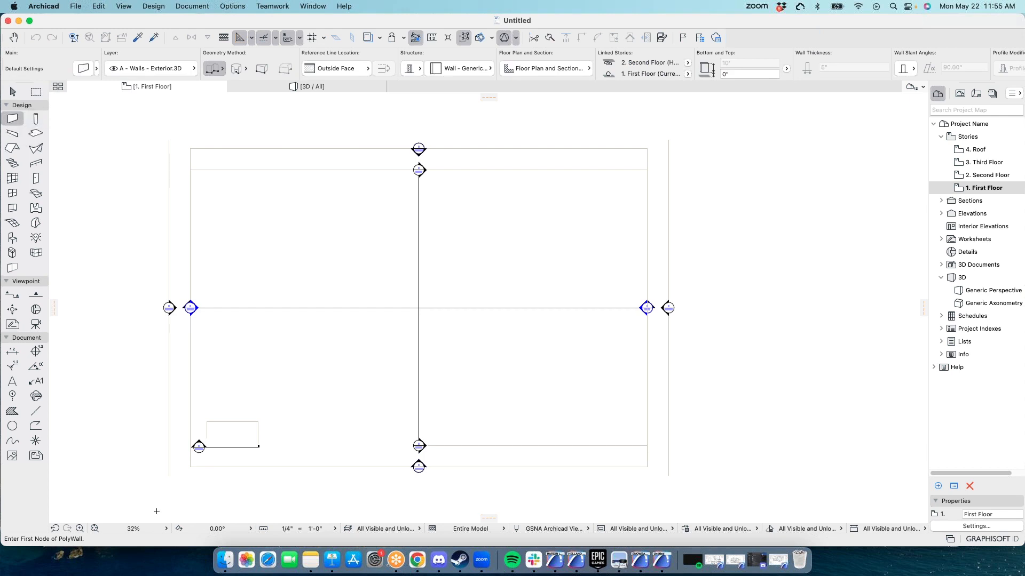
pyautogui.moveTo(746, 453)
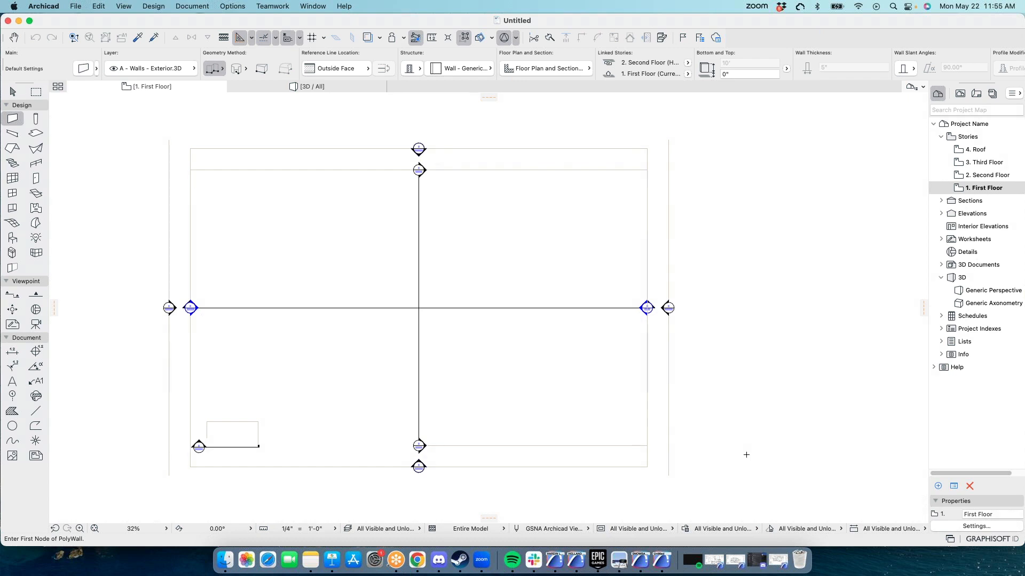
pyautogui.moveTo(749, 322)
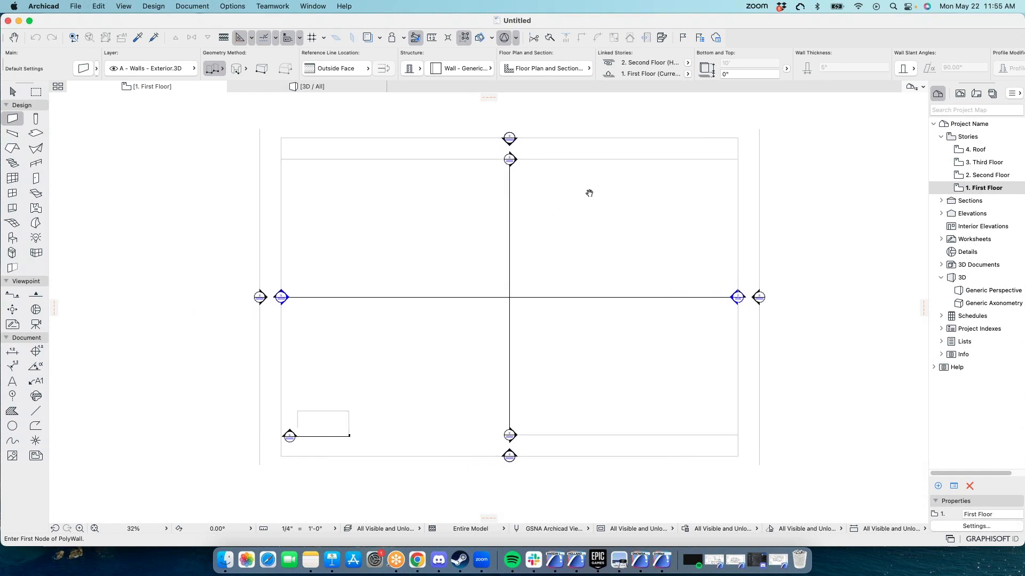
pyautogui.moveTo(478, 271)
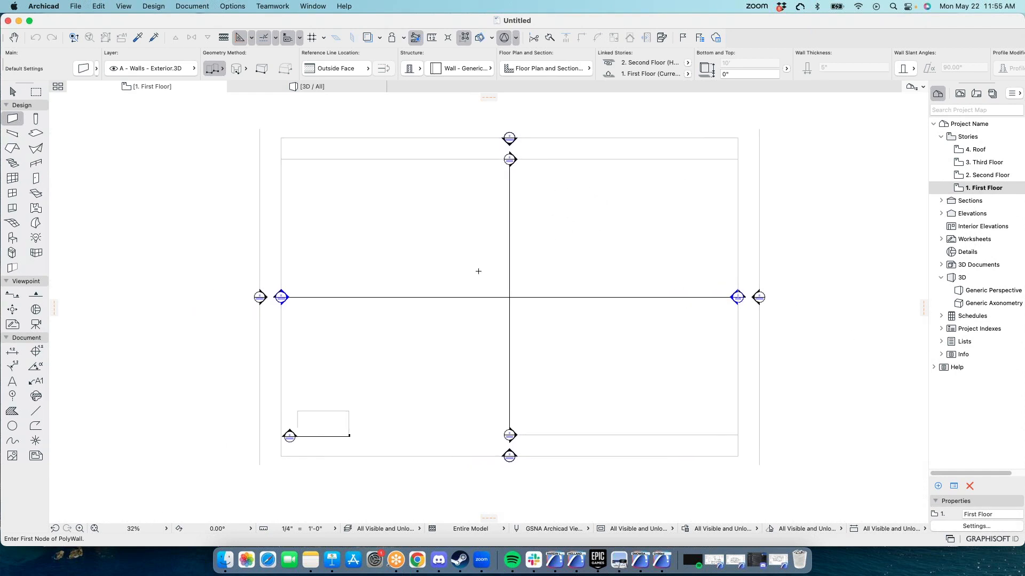
pyautogui.moveTo(725, 254)
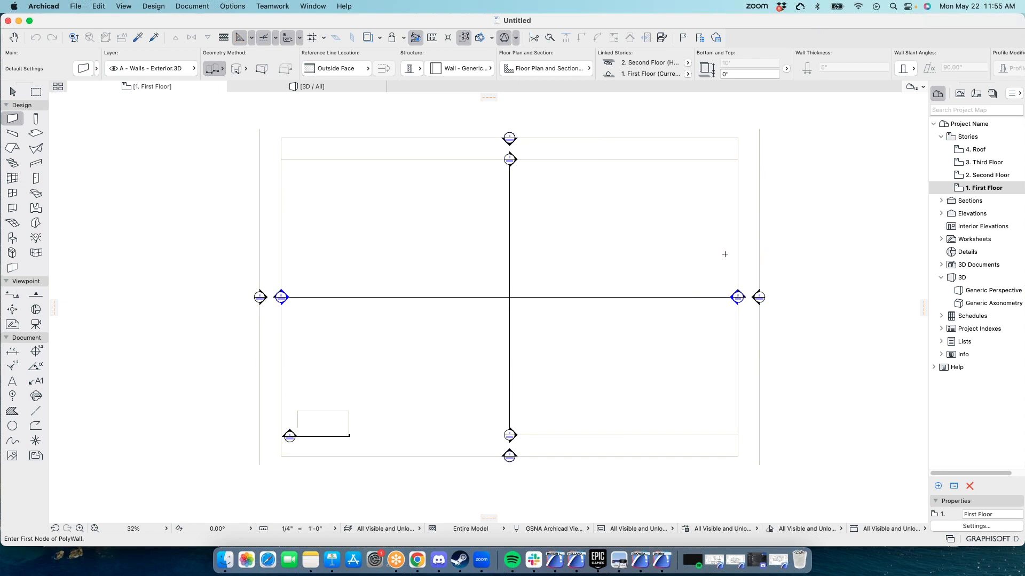
pyautogui.moveTo(660, 281)
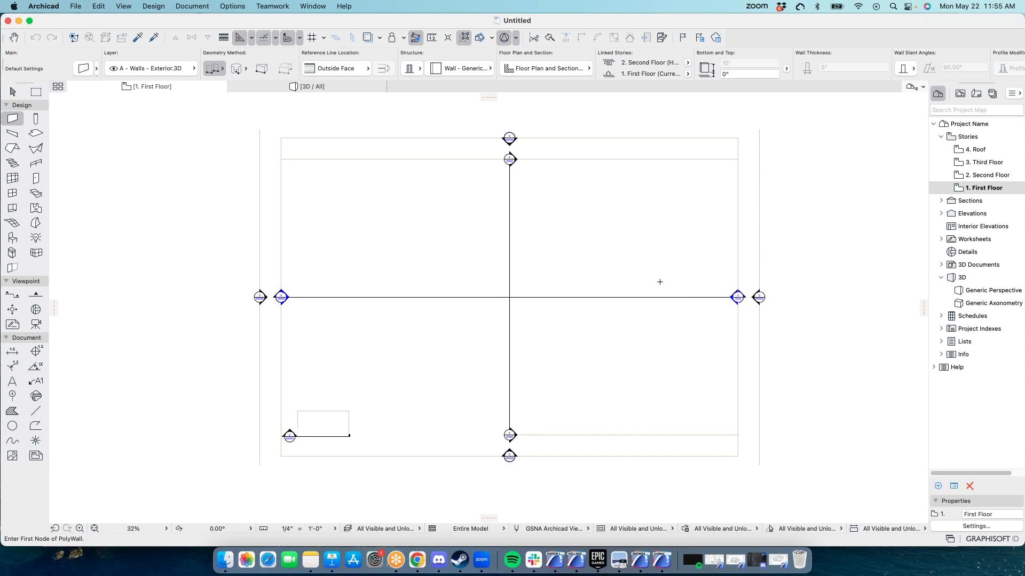
pyautogui.moveTo(387, 281)
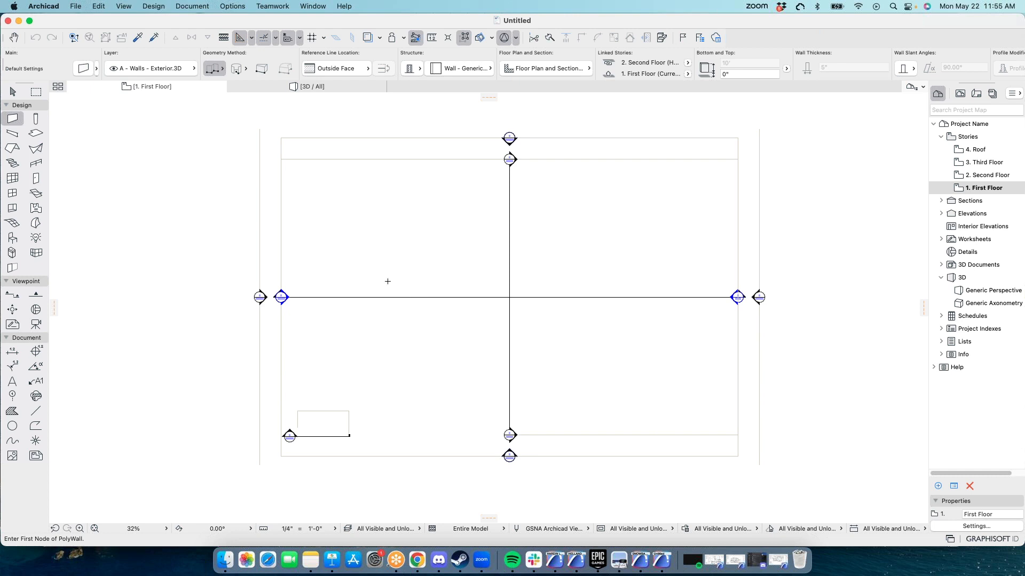
pyautogui.moveTo(856, 308)
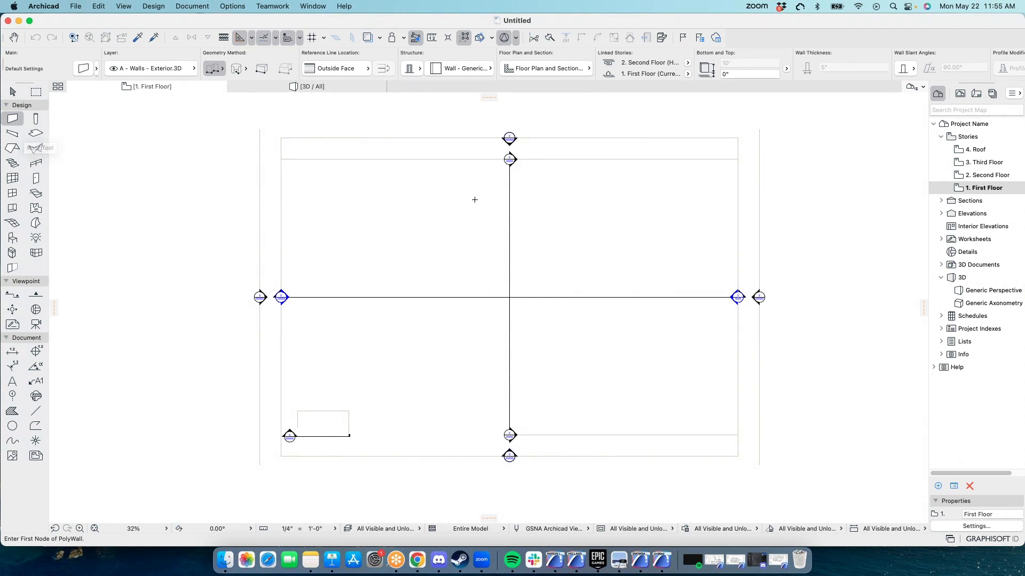
pyautogui.moveTo(382, 223)
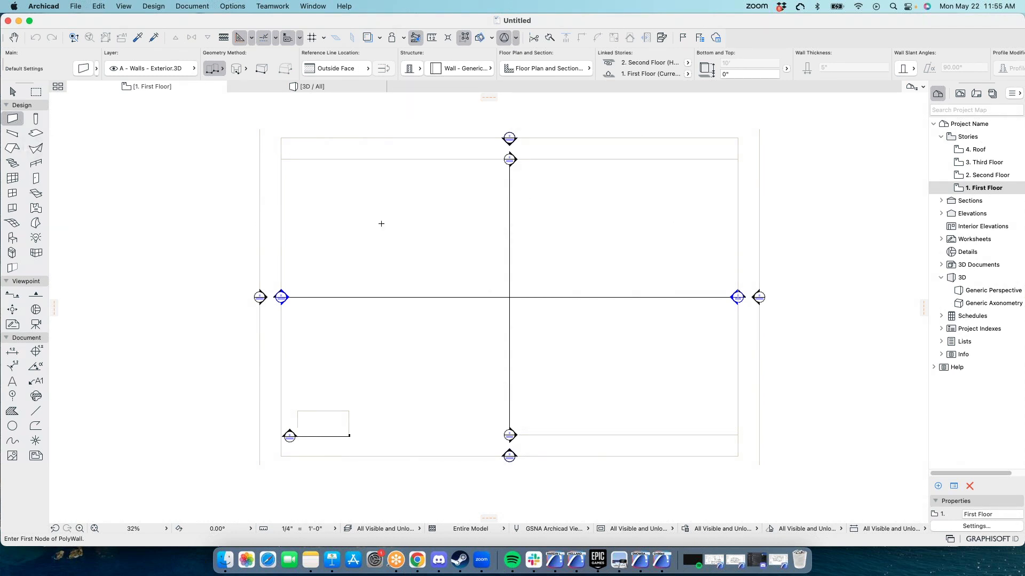
pyautogui.moveTo(12, 351)
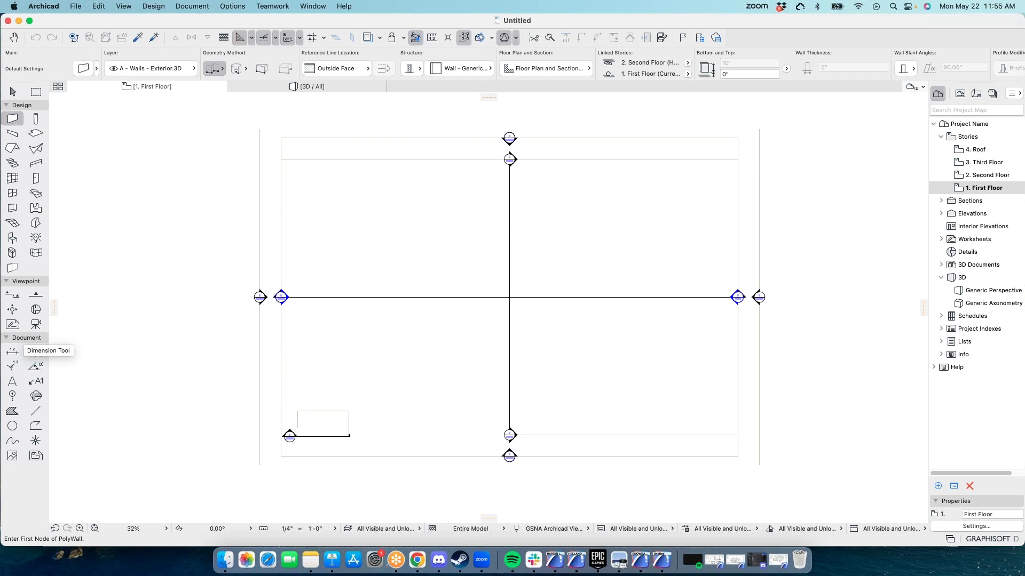